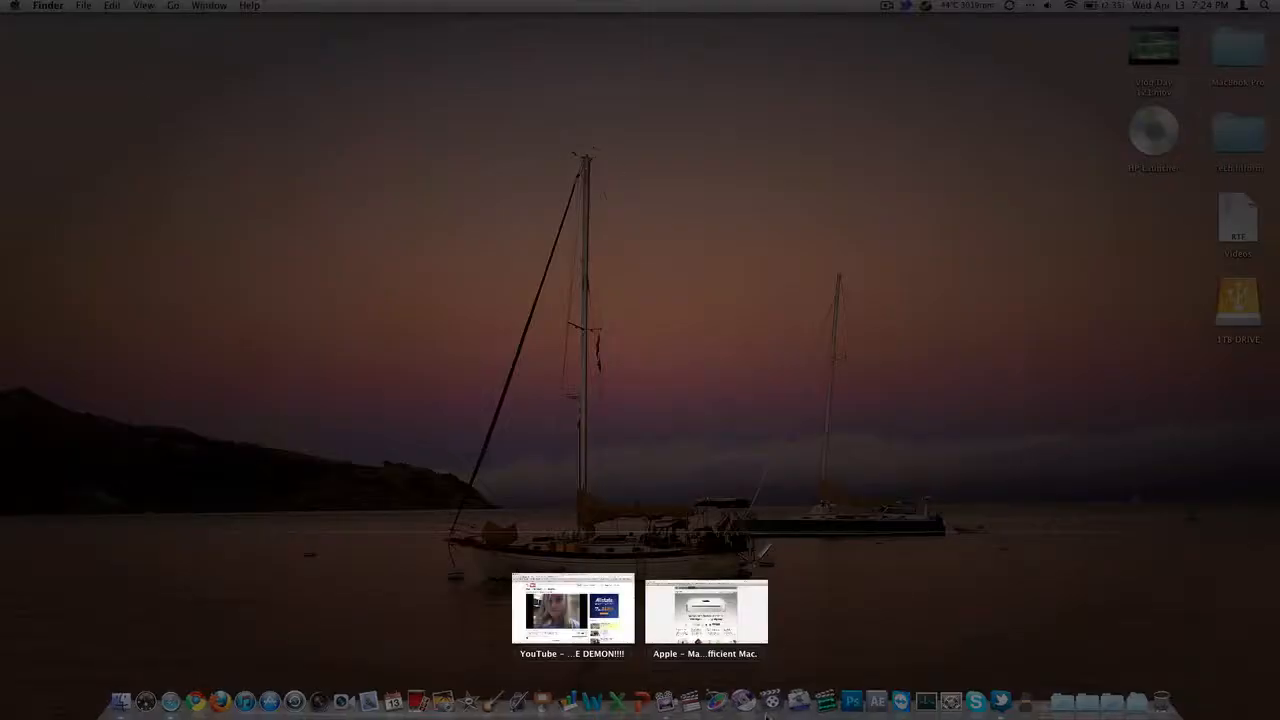
{"action": "left_click", "coordinate": [704, 616]}
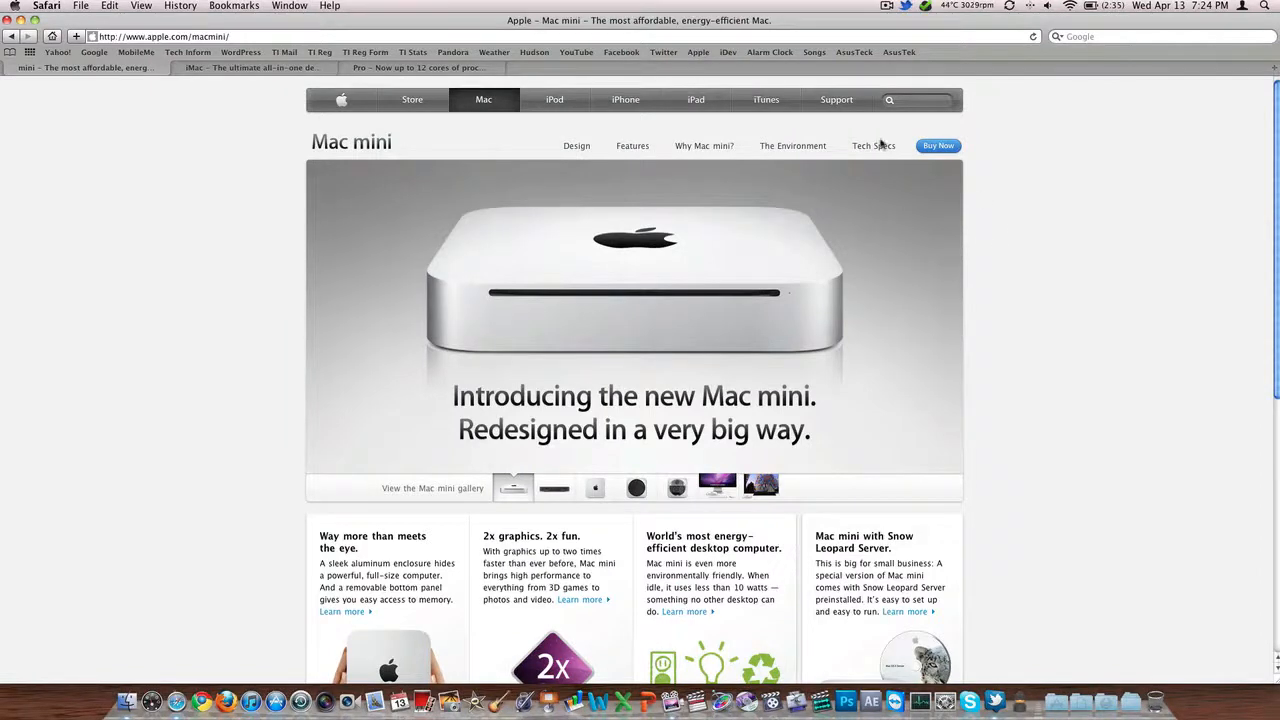
Read the Mac mini Technical Specifications, then go to the store's Buy Now page
{"action": "left_click", "coordinate": [872, 144]}
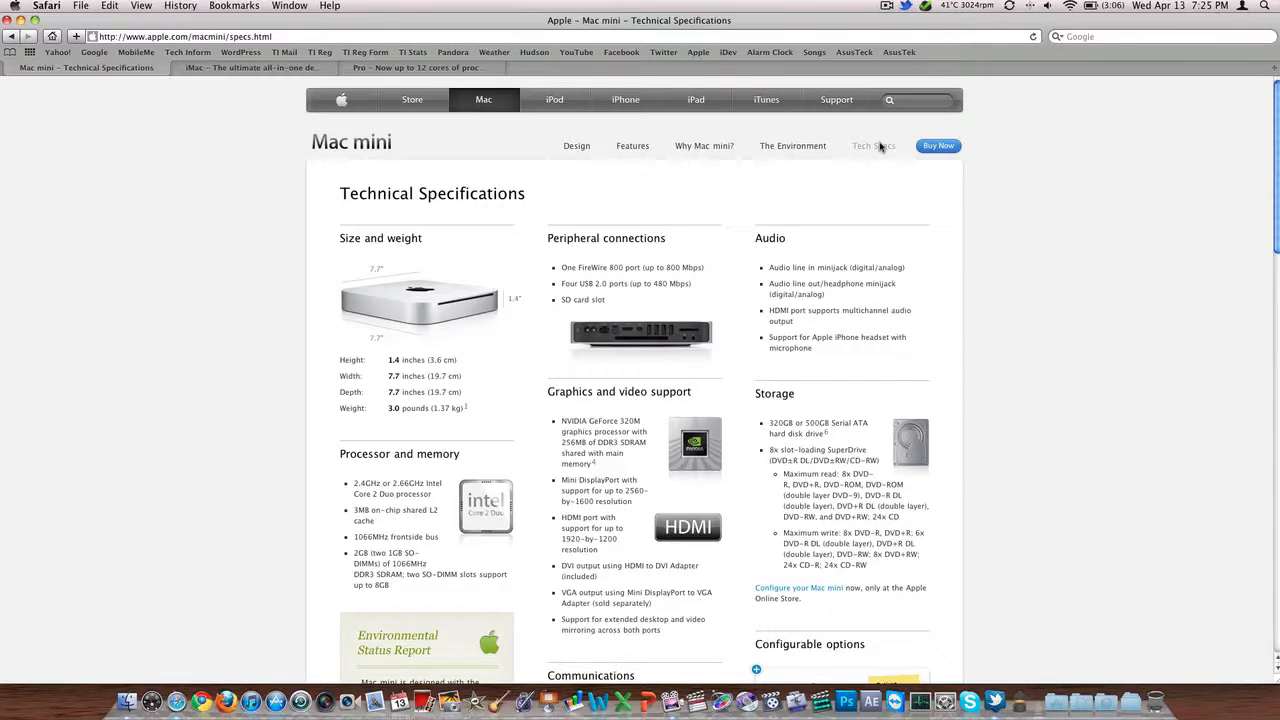
{"action": "scroll", "scroll_direction": "down", "scroll_amount": 3}
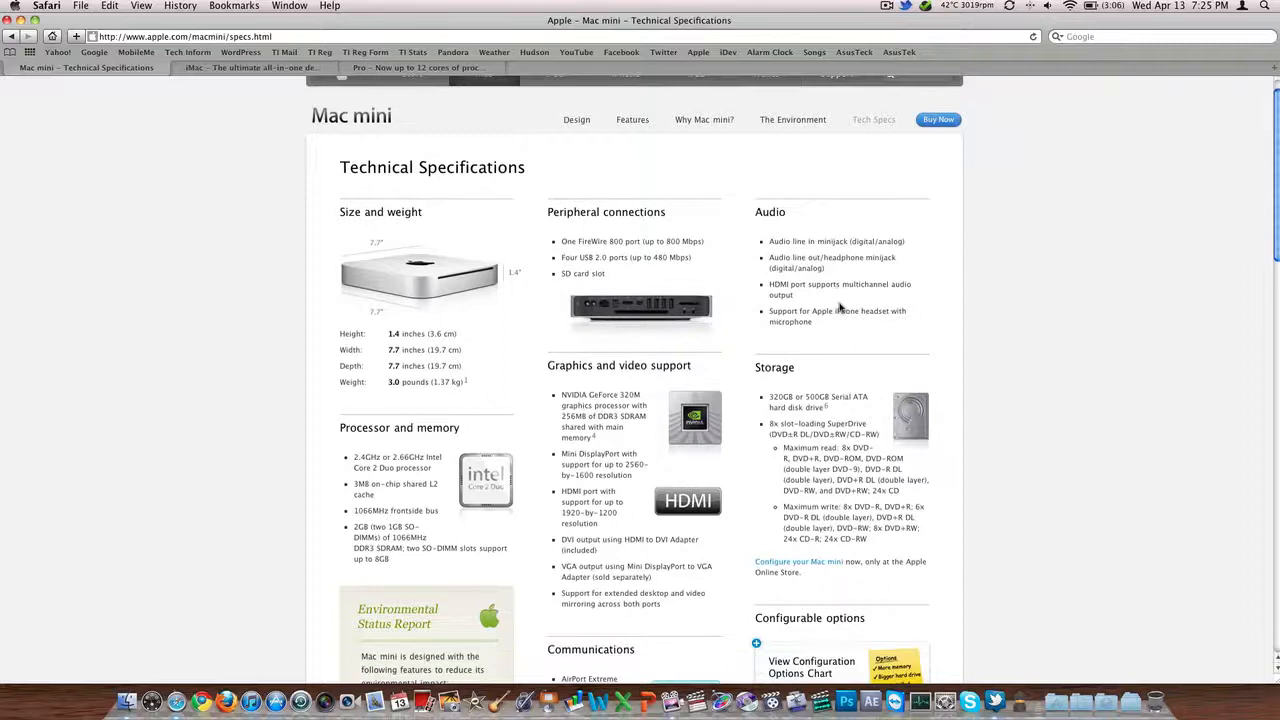
{"action": "mouse_move", "coordinate": [752, 340]}
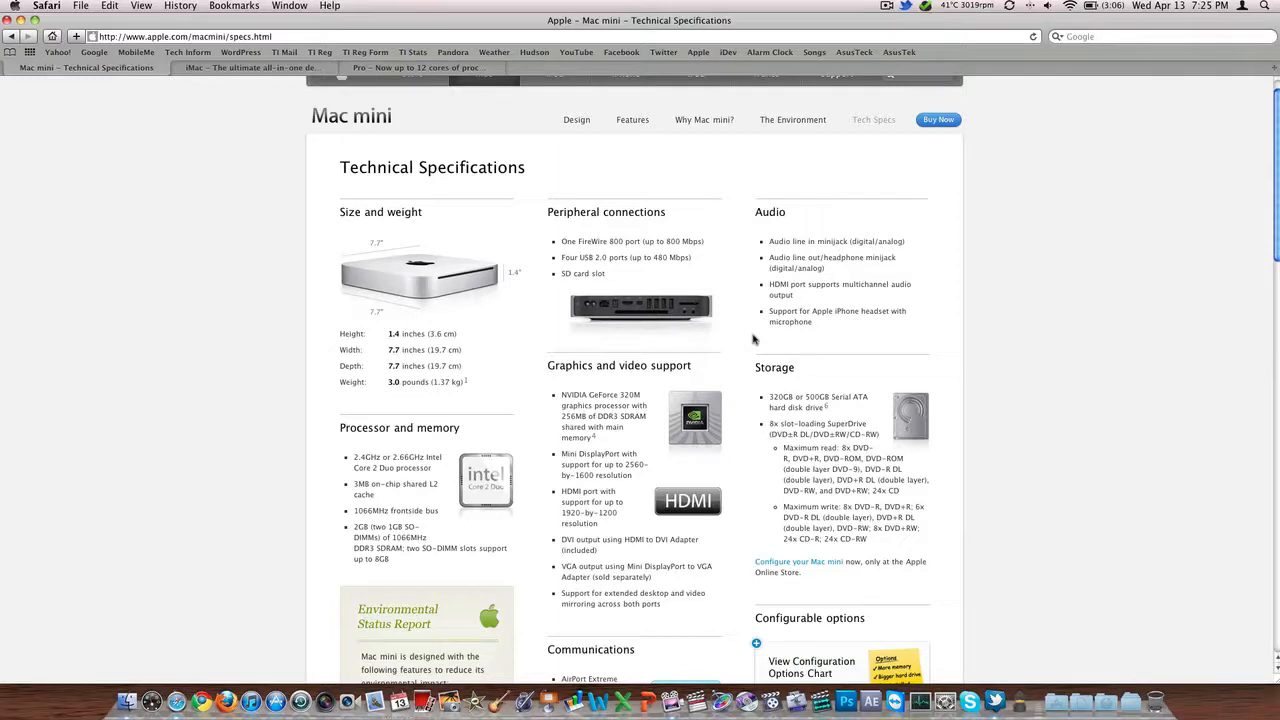
{"action": "mouse_move", "coordinate": [668, 384]}
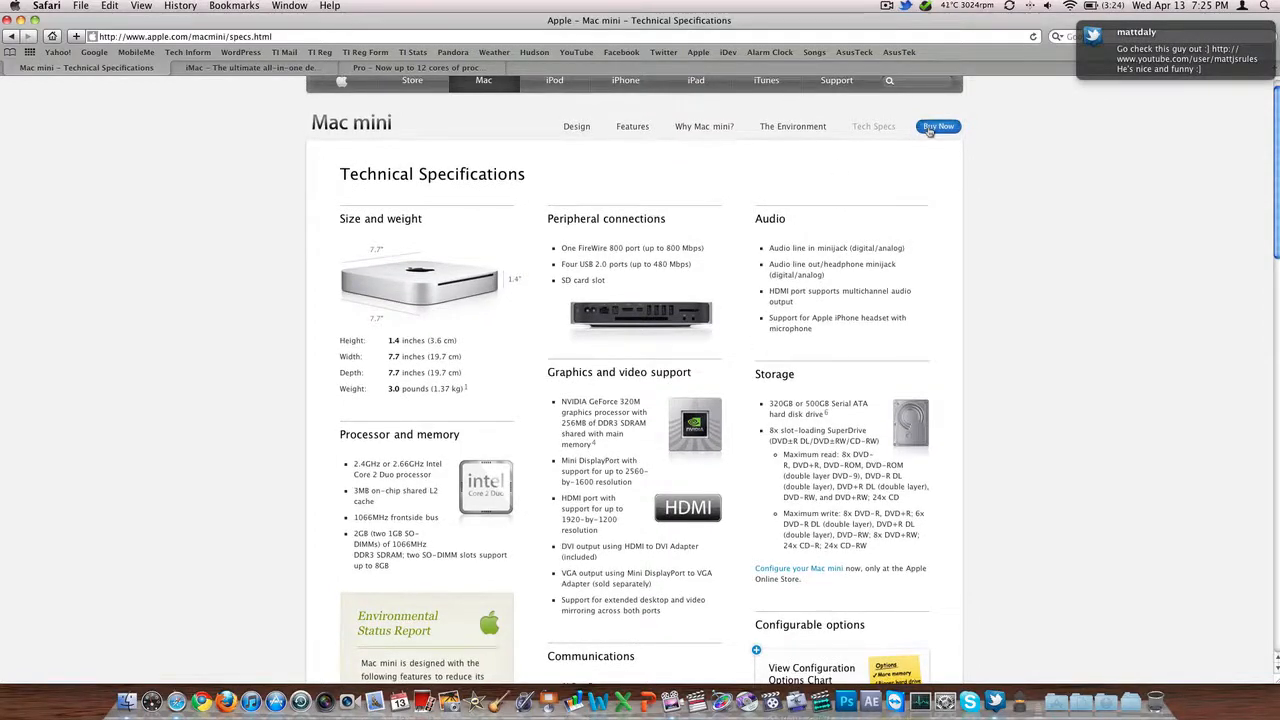
{"action": "left_click", "coordinate": [938, 126]}
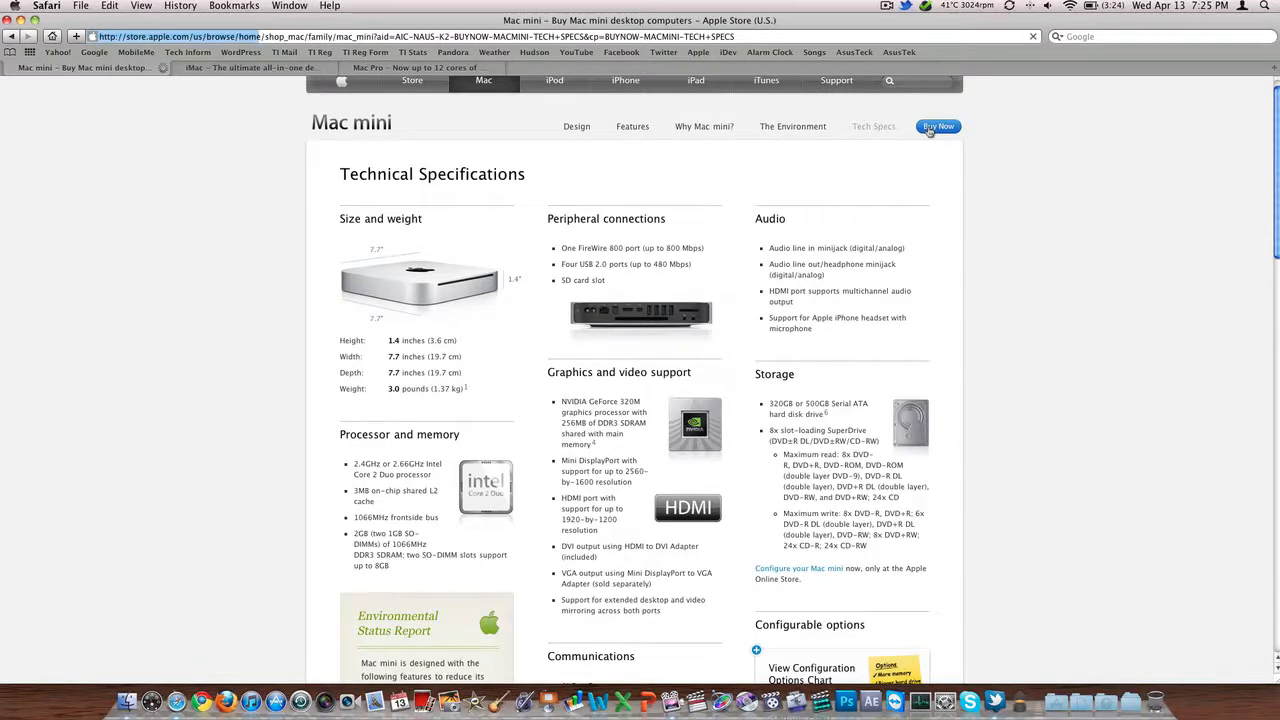
Load the Mac mini store page listing the $699 2.4GHz and $999 Snow Leopard Server models
{"action": "left_click", "coordinate": [938, 126]}
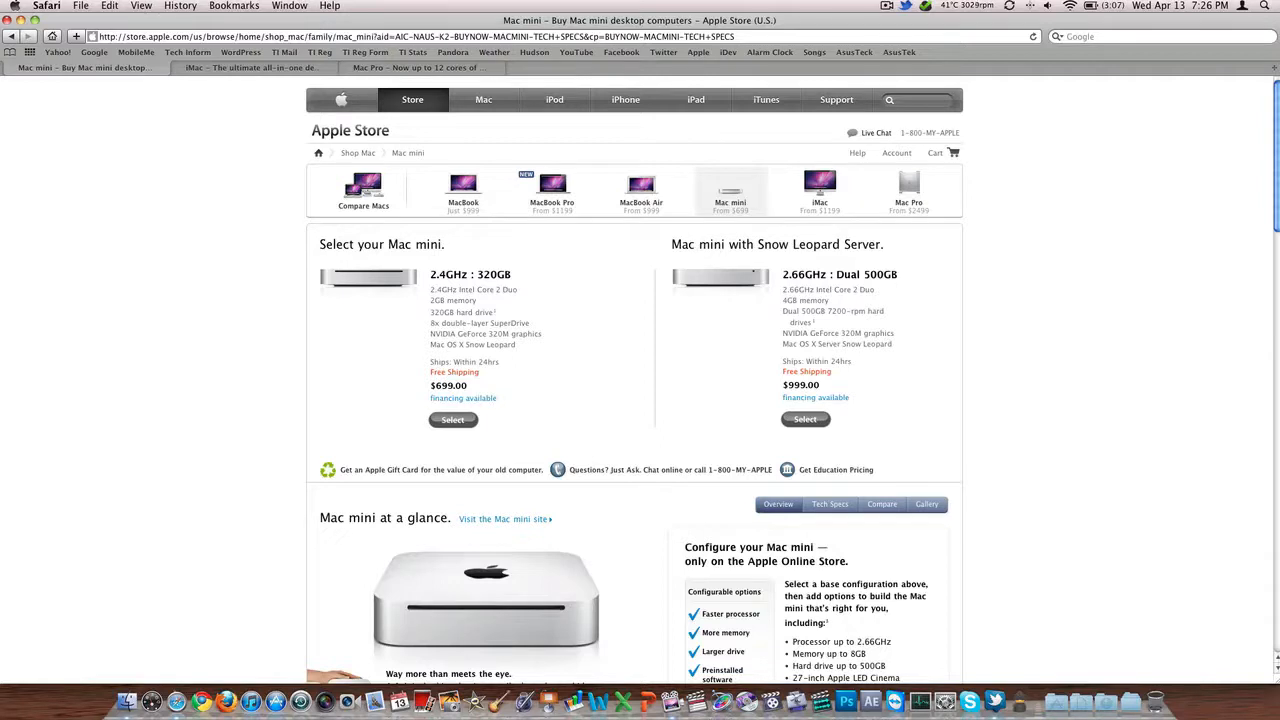
{"action": "mouse_move", "coordinate": [1244, 136]}
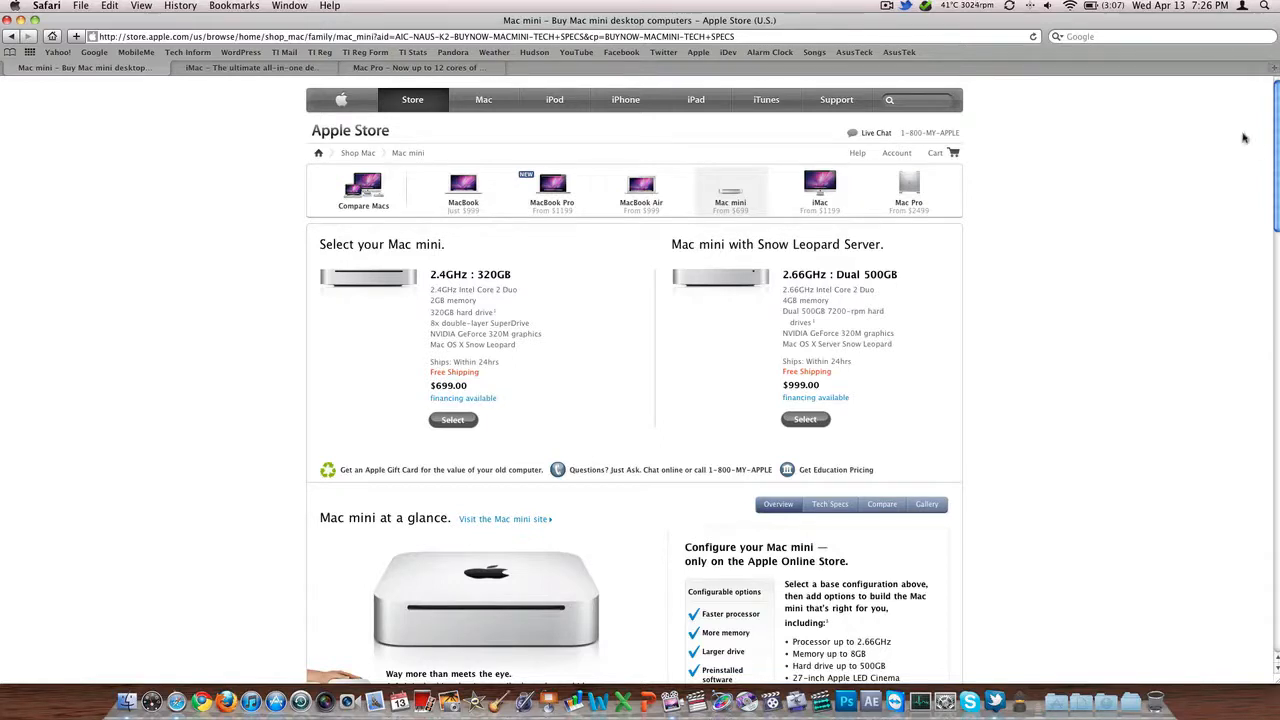
{"action": "mouse_move", "coordinate": [976, 264]}
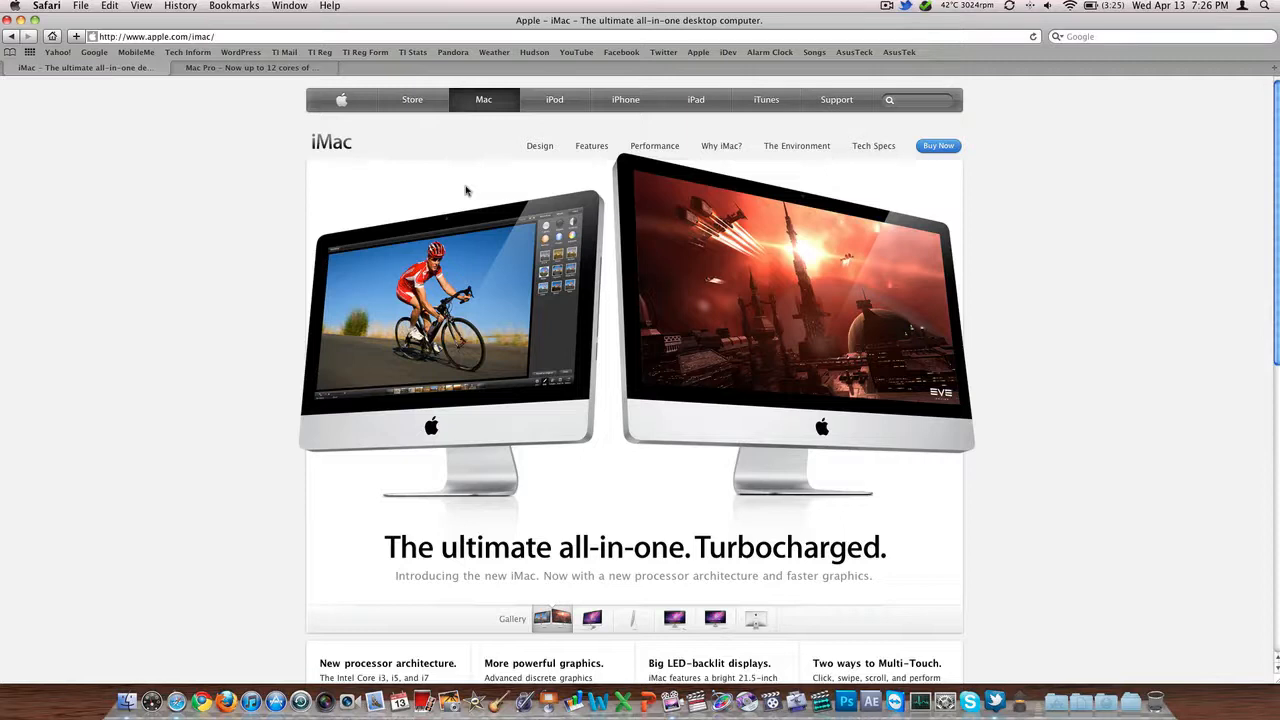
{"action": "mouse_move", "coordinate": [876, 172]}
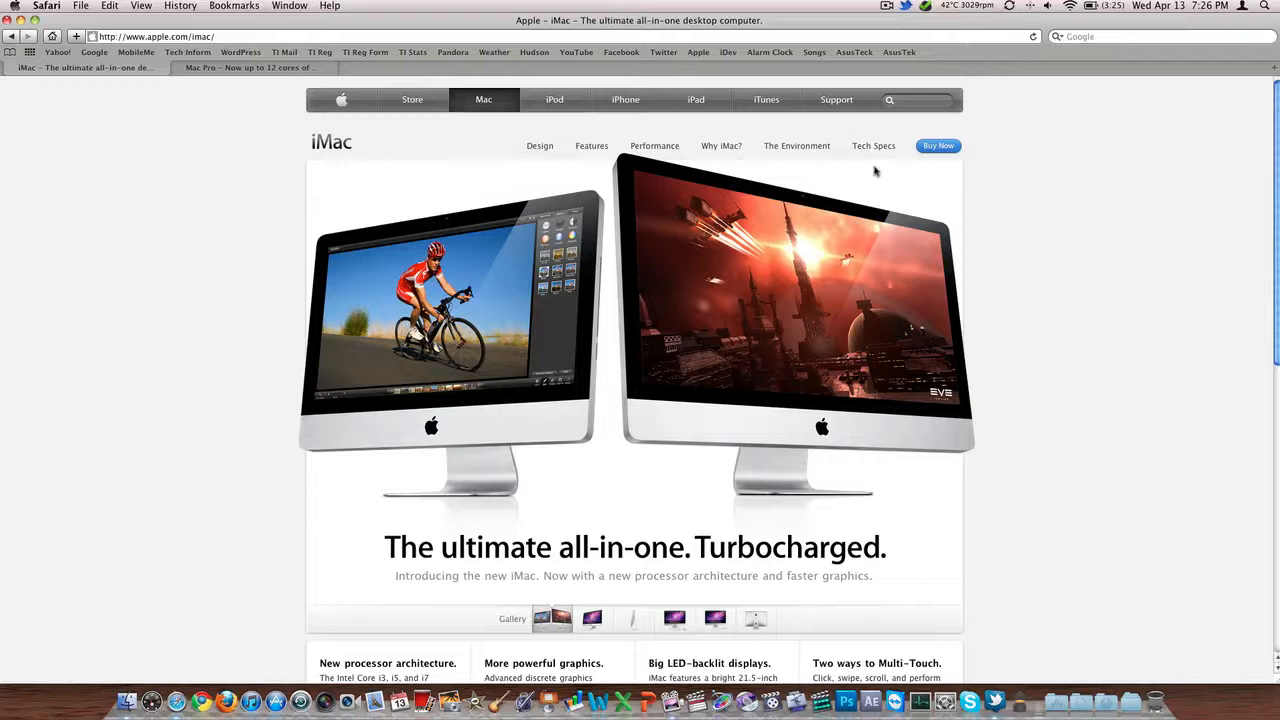
Open the iMac Technical Specifications page from the sub-navigation bar
{"action": "left_click", "coordinate": [872, 144]}
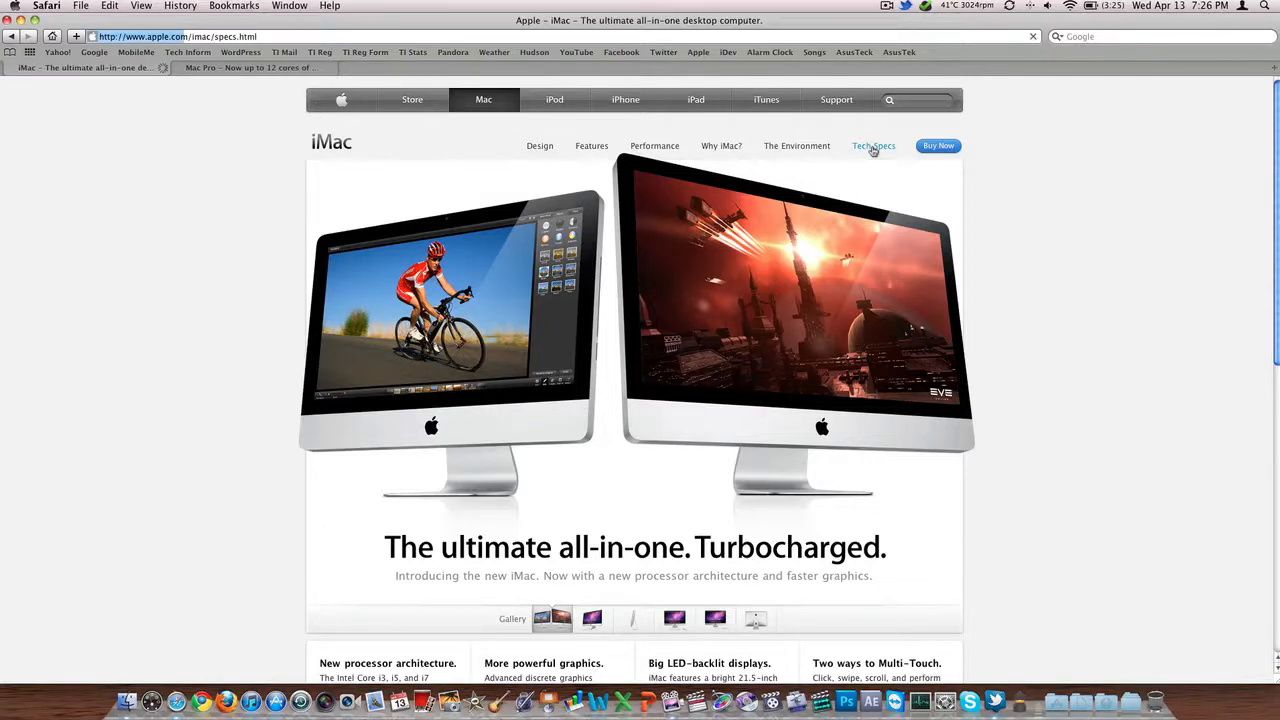
{"action": "left_click", "coordinate": [872, 146]}
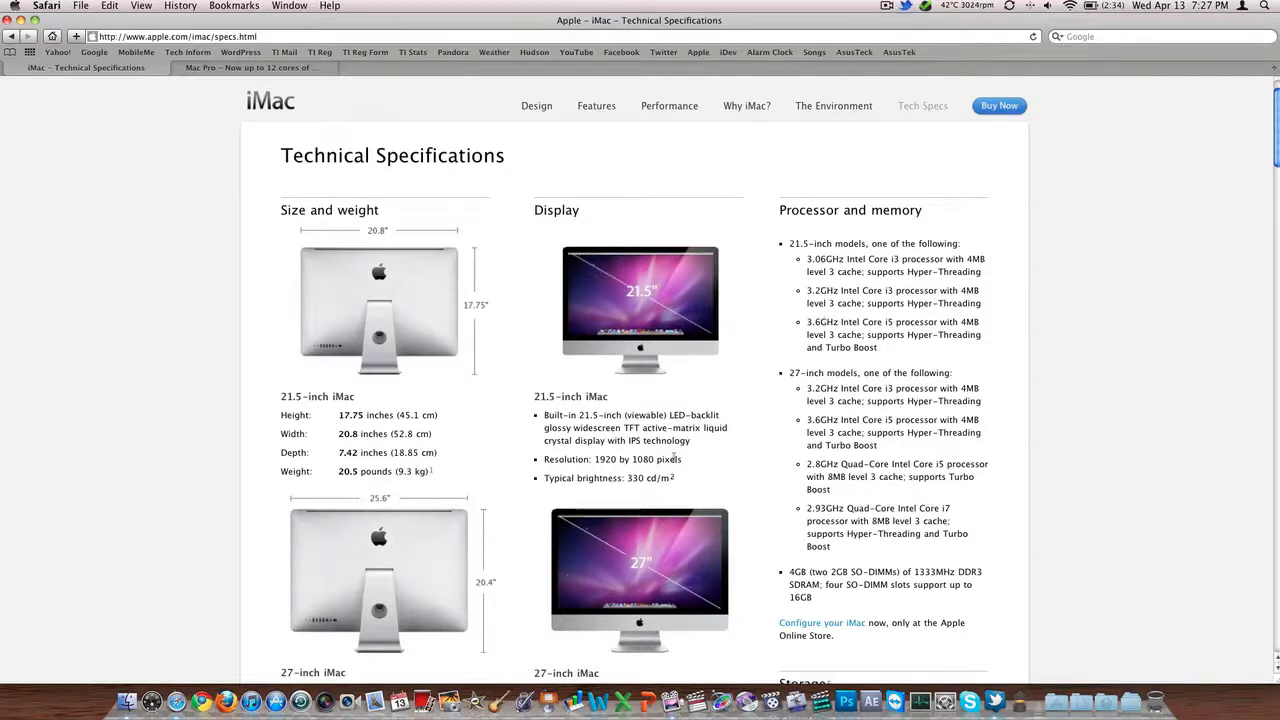
{"action": "scroll", "scroll_direction": "down", "scroll_amount": 3}
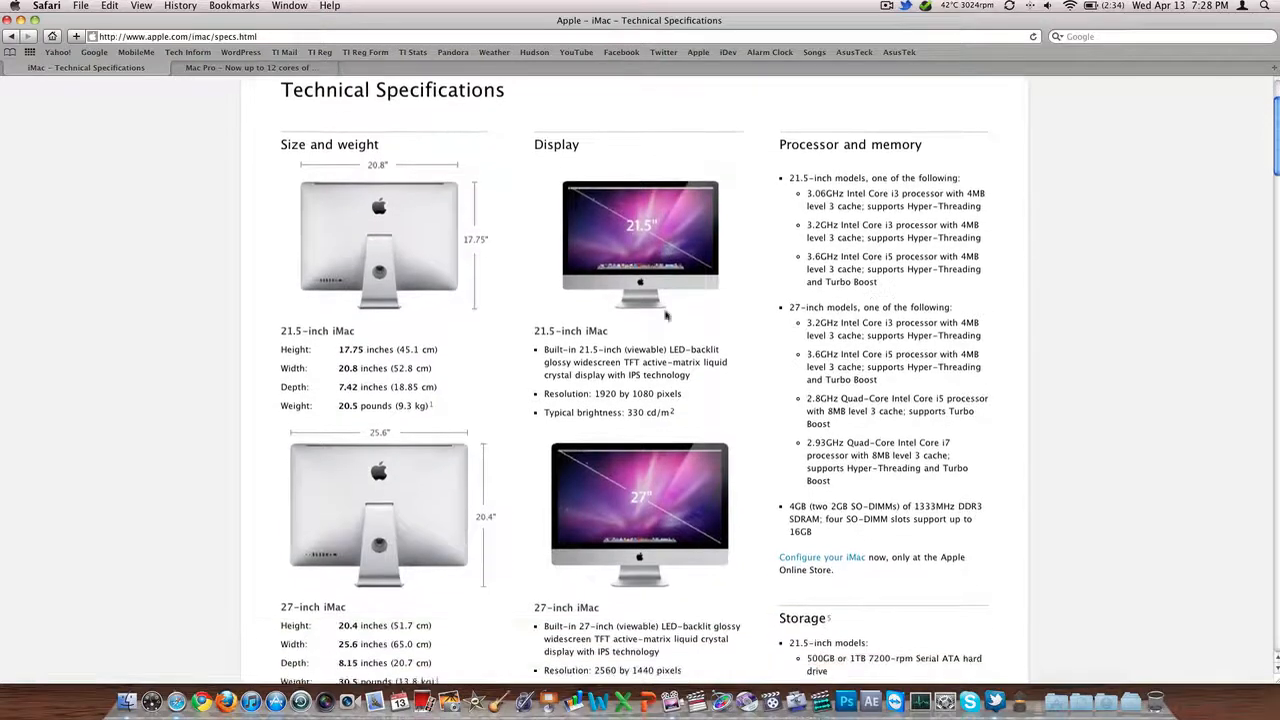
{"action": "scroll", "scroll_direction": "down", "scroll_amount": 3}
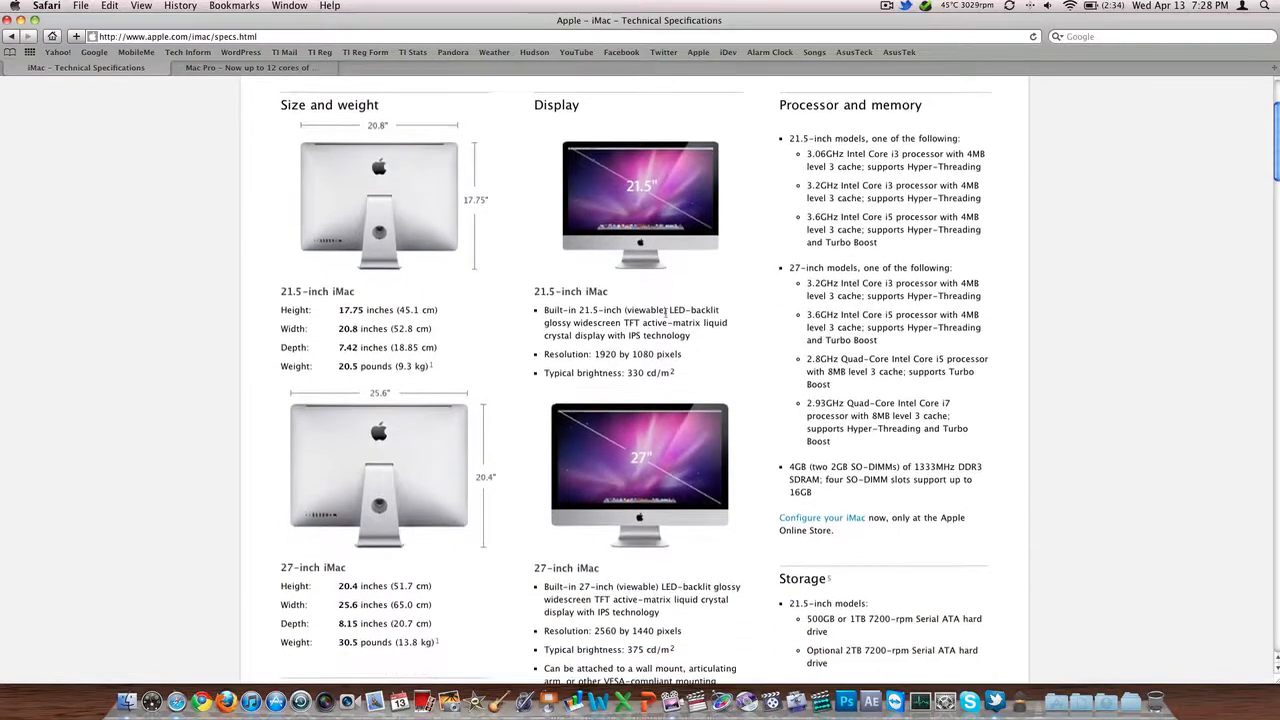
{"action": "scroll", "scroll_direction": "down", "scroll_amount": 3}
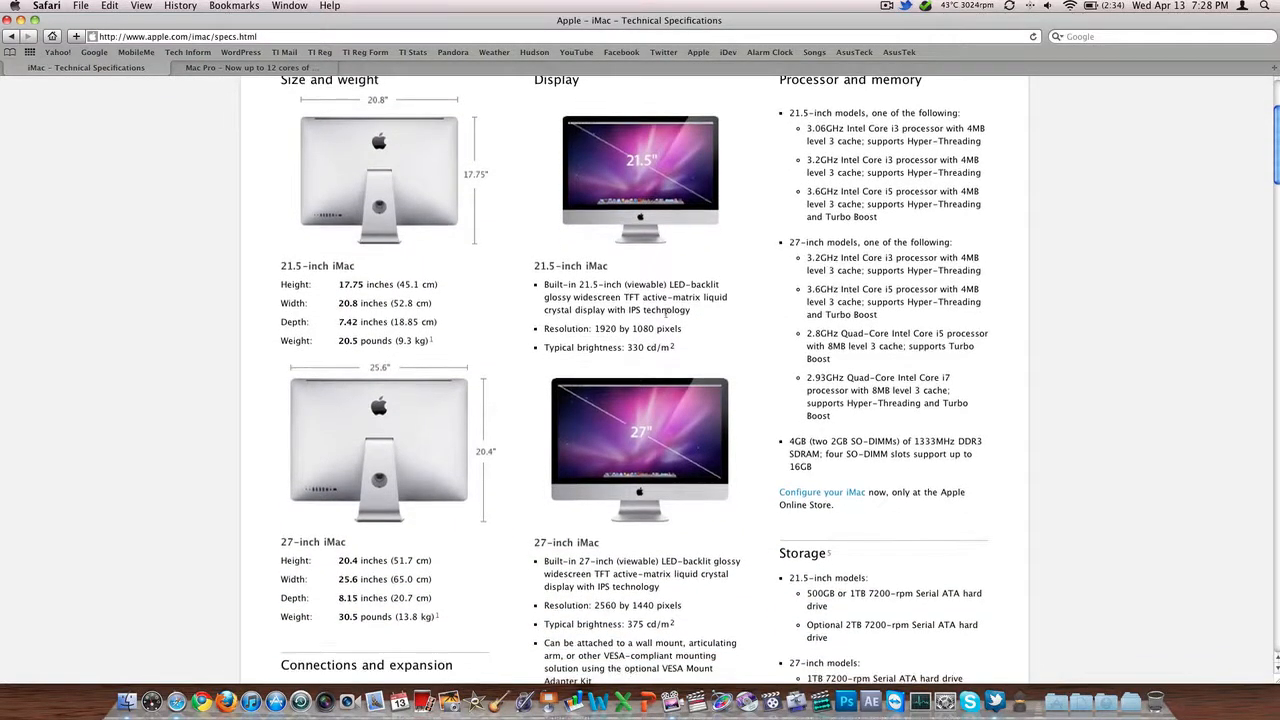
{"action": "scroll", "scroll_direction": "down", "scroll_amount": 3}
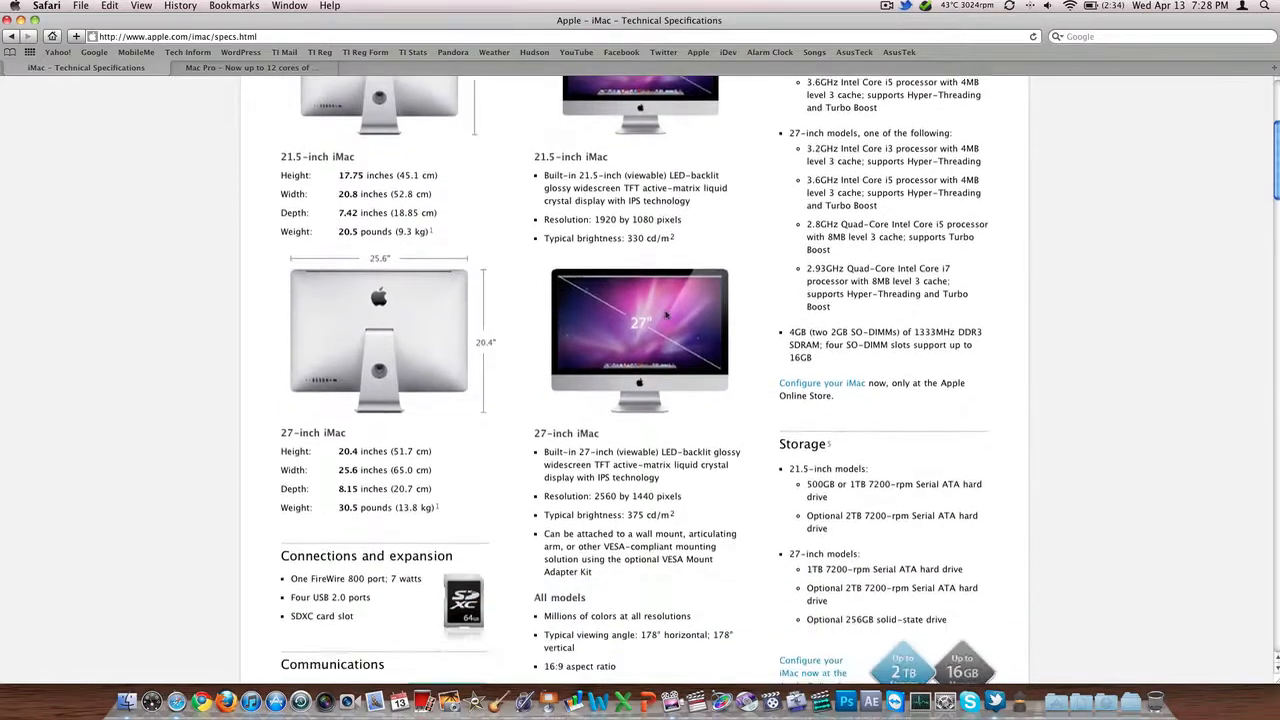
{"action": "scroll", "scroll_direction": "down", "scroll_amount": 3}
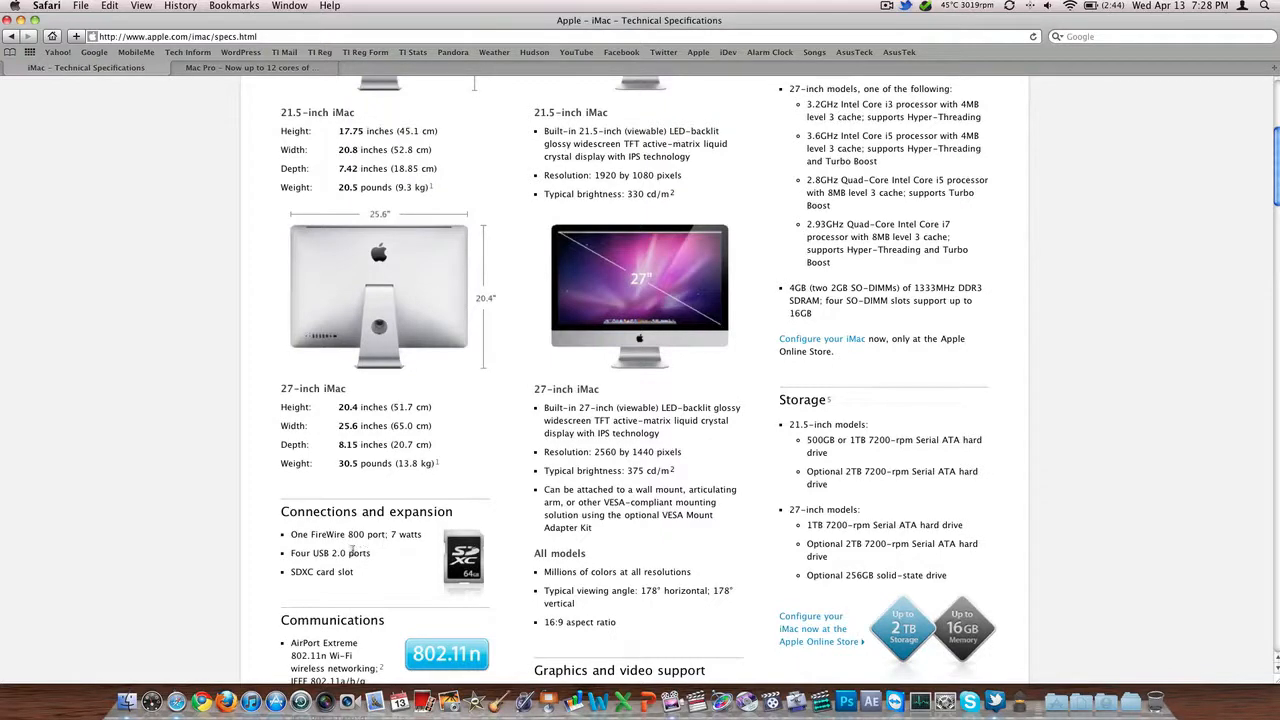
{"action": "scroll", "scroll_direction": "down", "scroll_amount": 3}
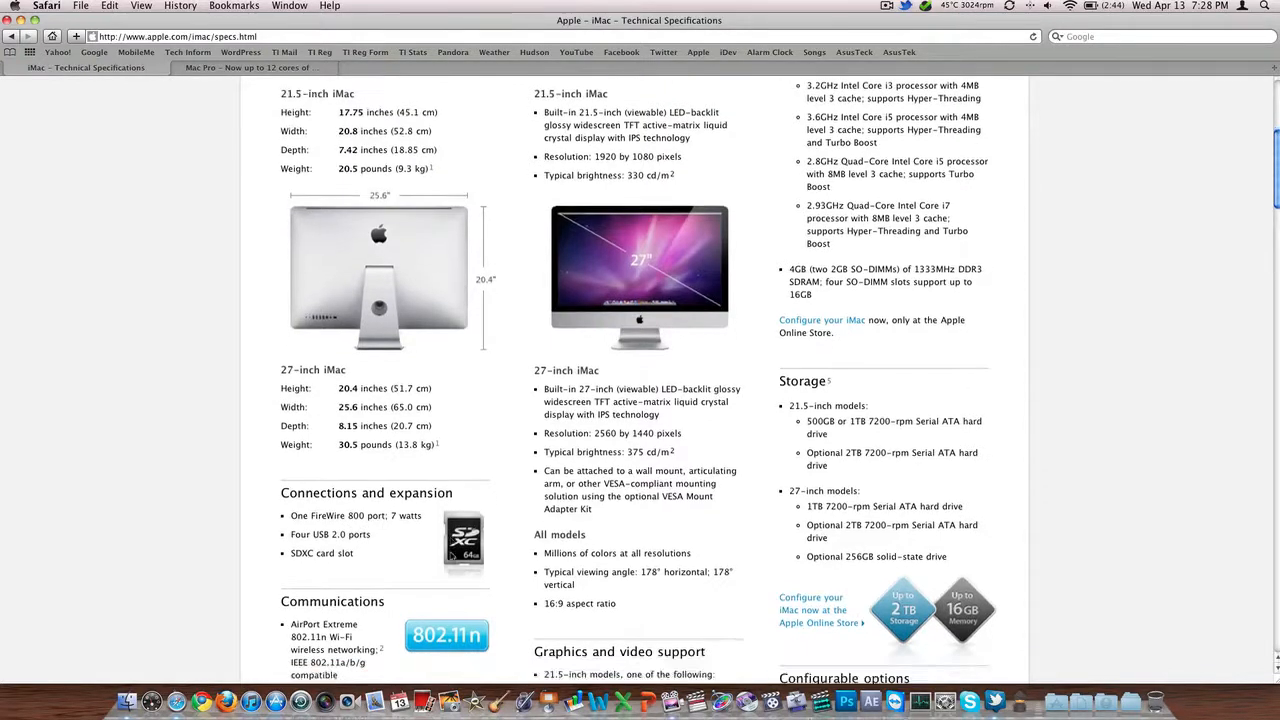
{"action": "scroll", "scroll_direction": "down", "scroll_amount": 3}
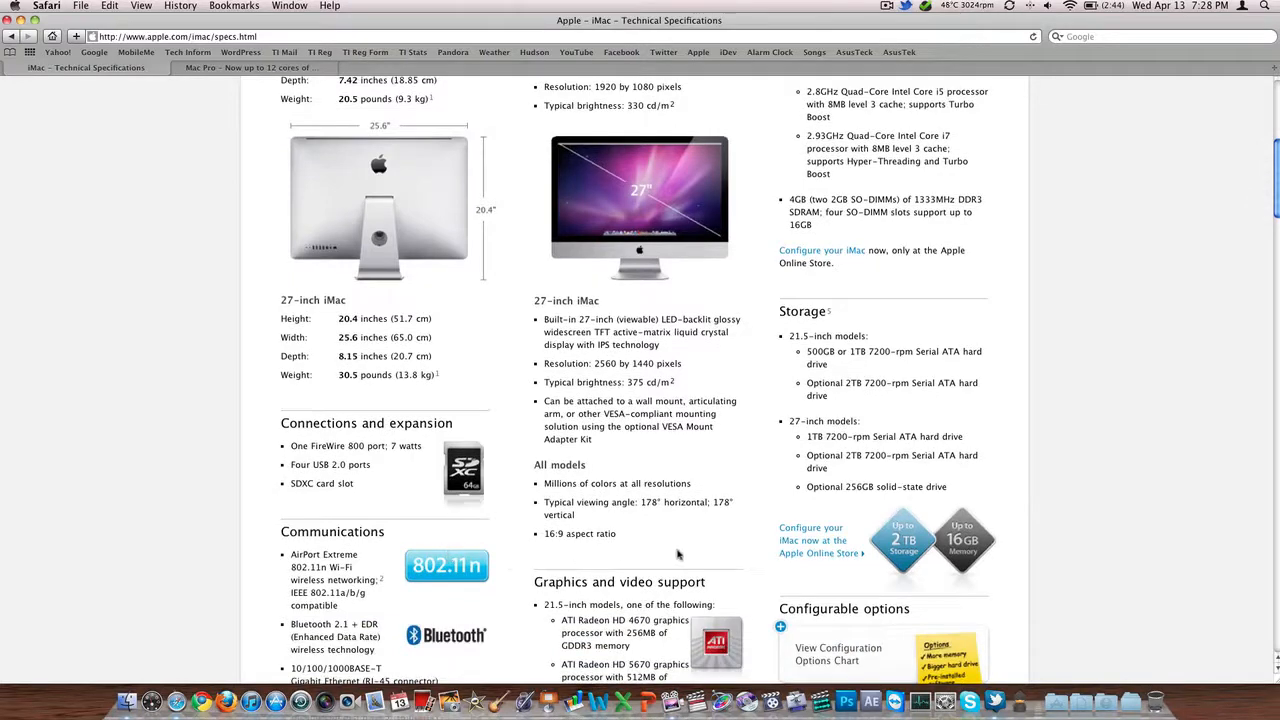
{"action": "scroll", "scroll_direction": "down", "scroll_amount": 3}
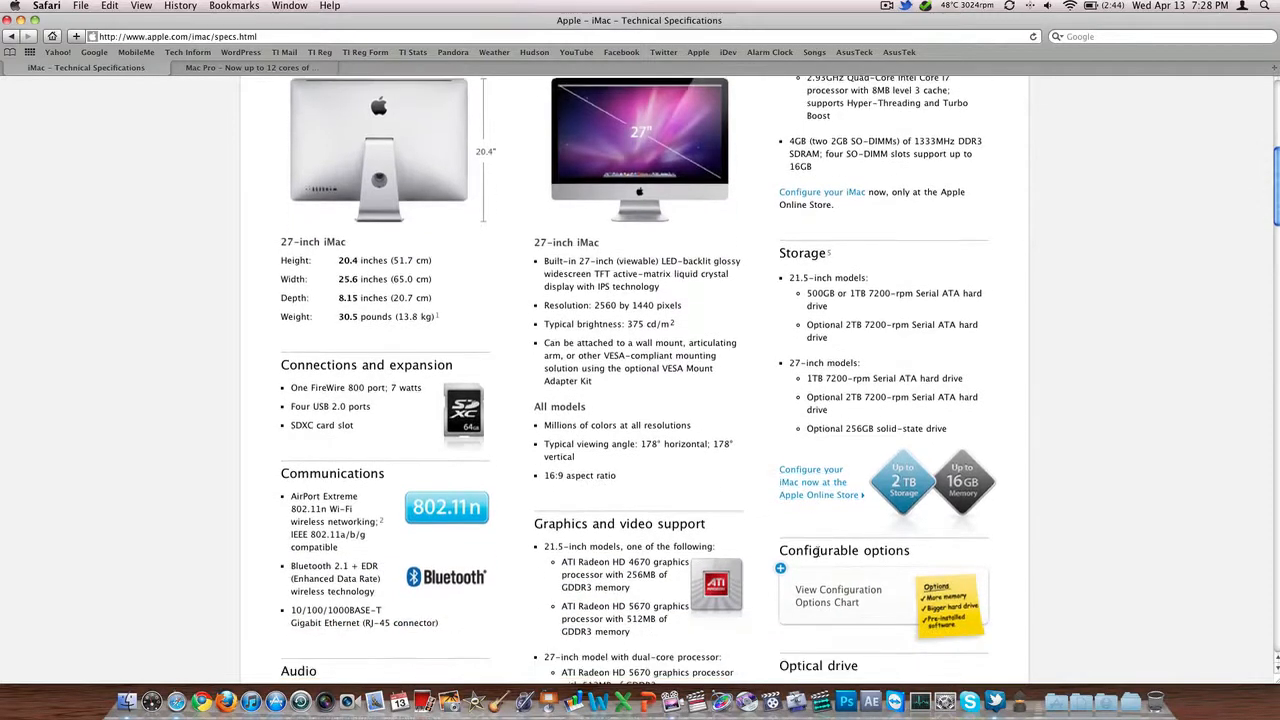
{"action": "scroll", "scroll_direction": "down", "scroll_amount": 3}
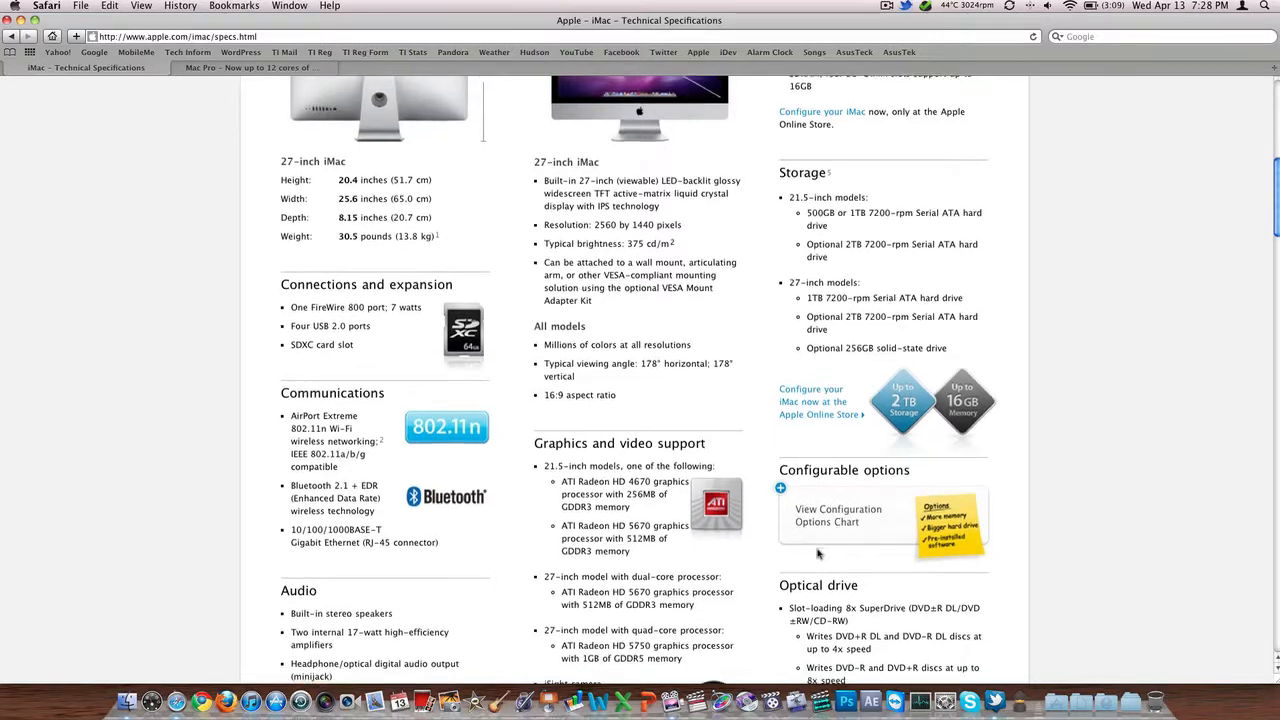
{"action": "scroll", "scroll_direction": "down", "scroll_amount": 3}
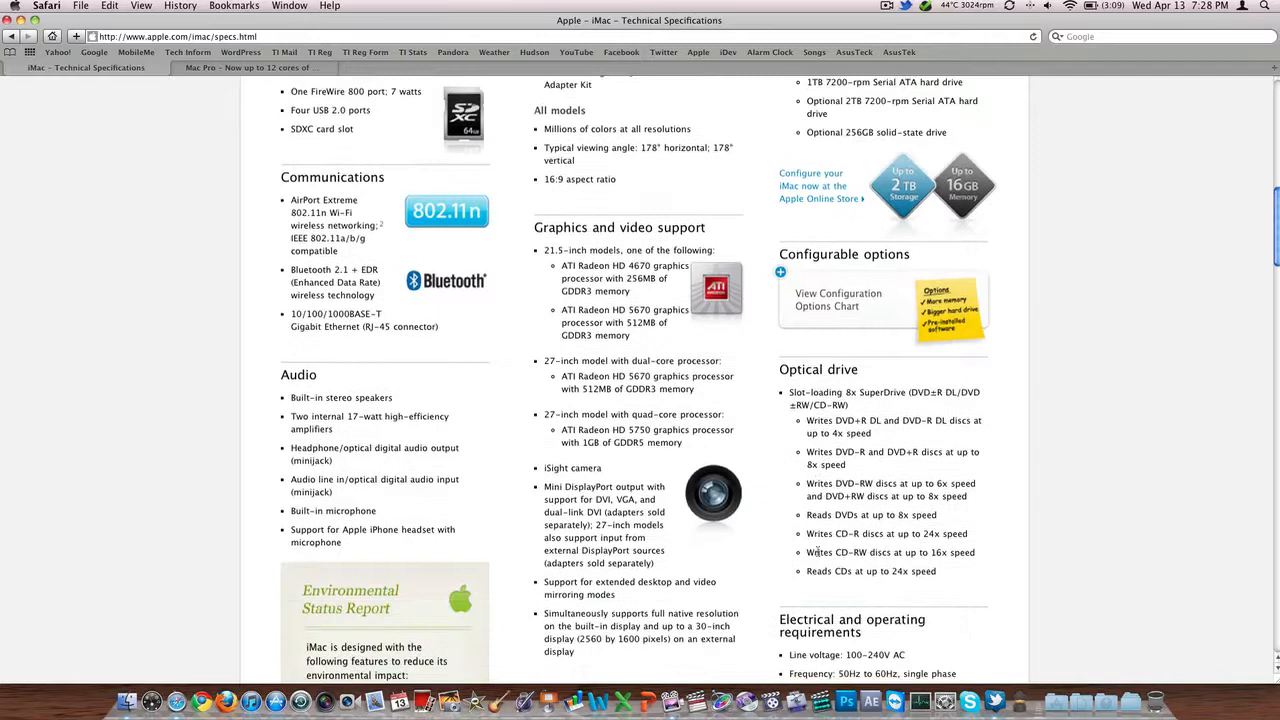
{"action": "scroll", "scroll_direction": "up", "scroll_amount": 3}
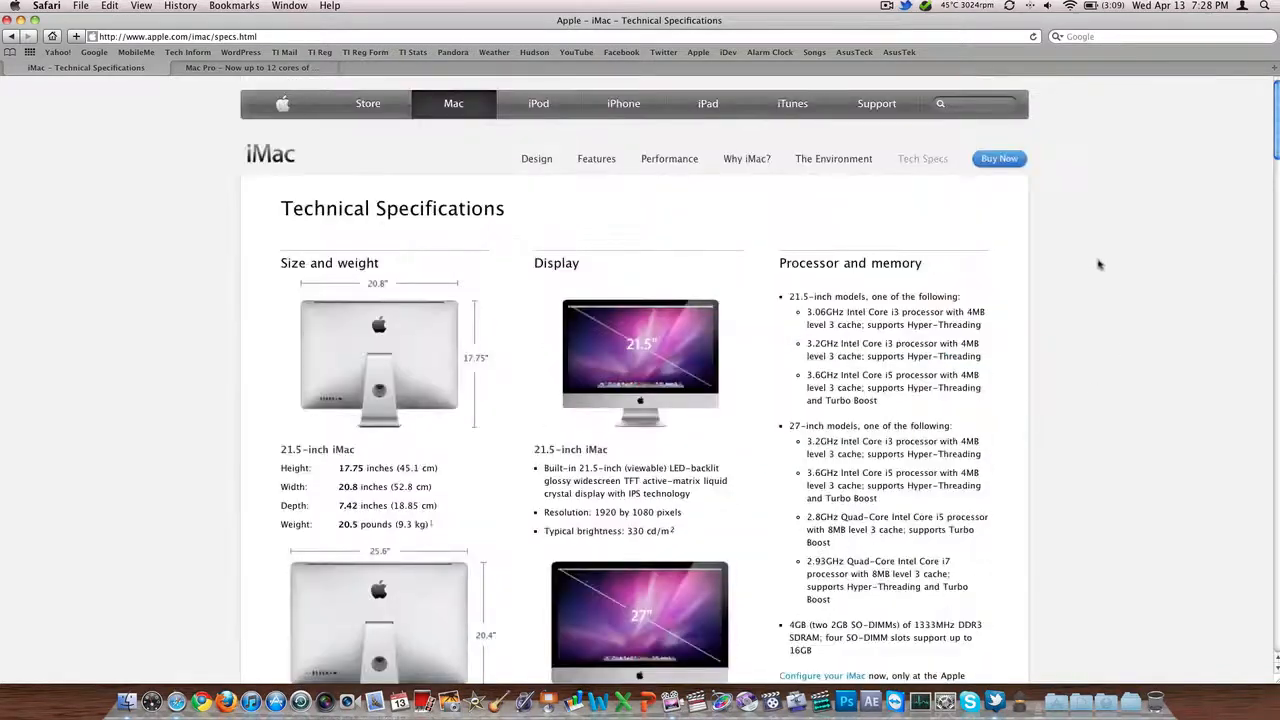
Browse the iMac store models from $1,199 to $1,999 and select the 27-inch 2.8GHz quad-core to configure
{"action": "left_click", "coordinate": [998, 158]}
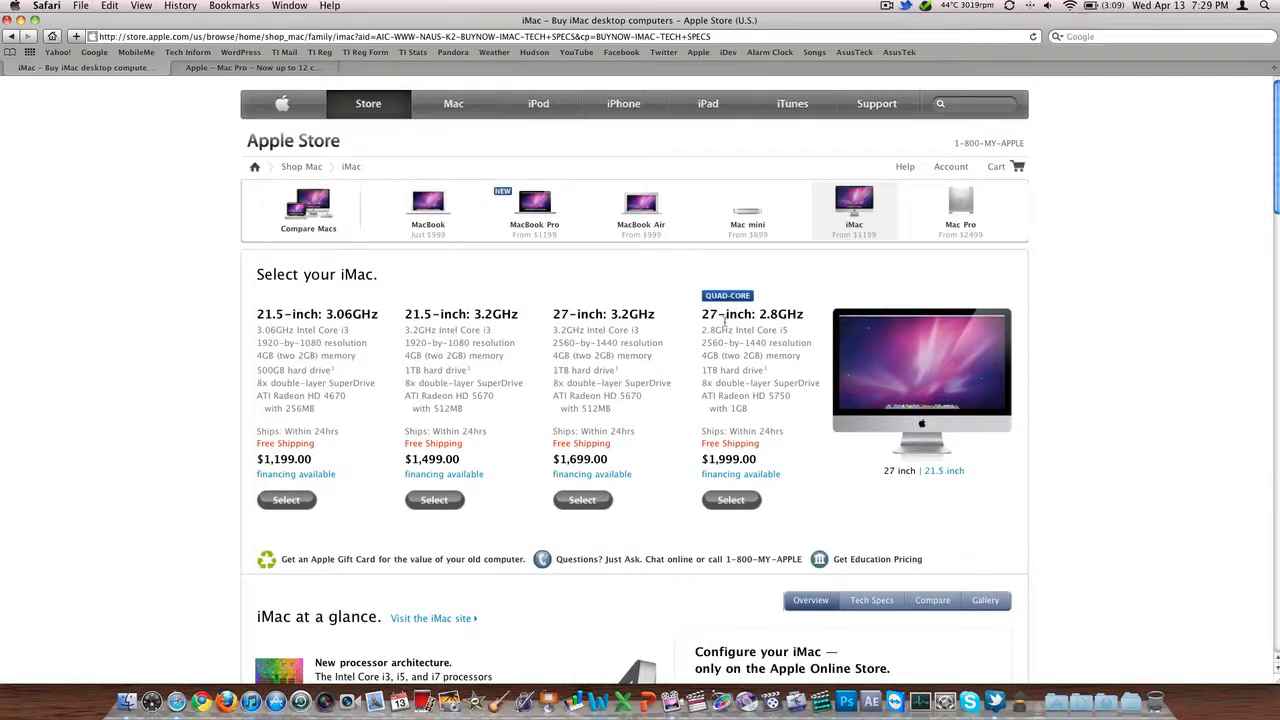
{"action": "mouse_move", "coordinate": [744, 320]}
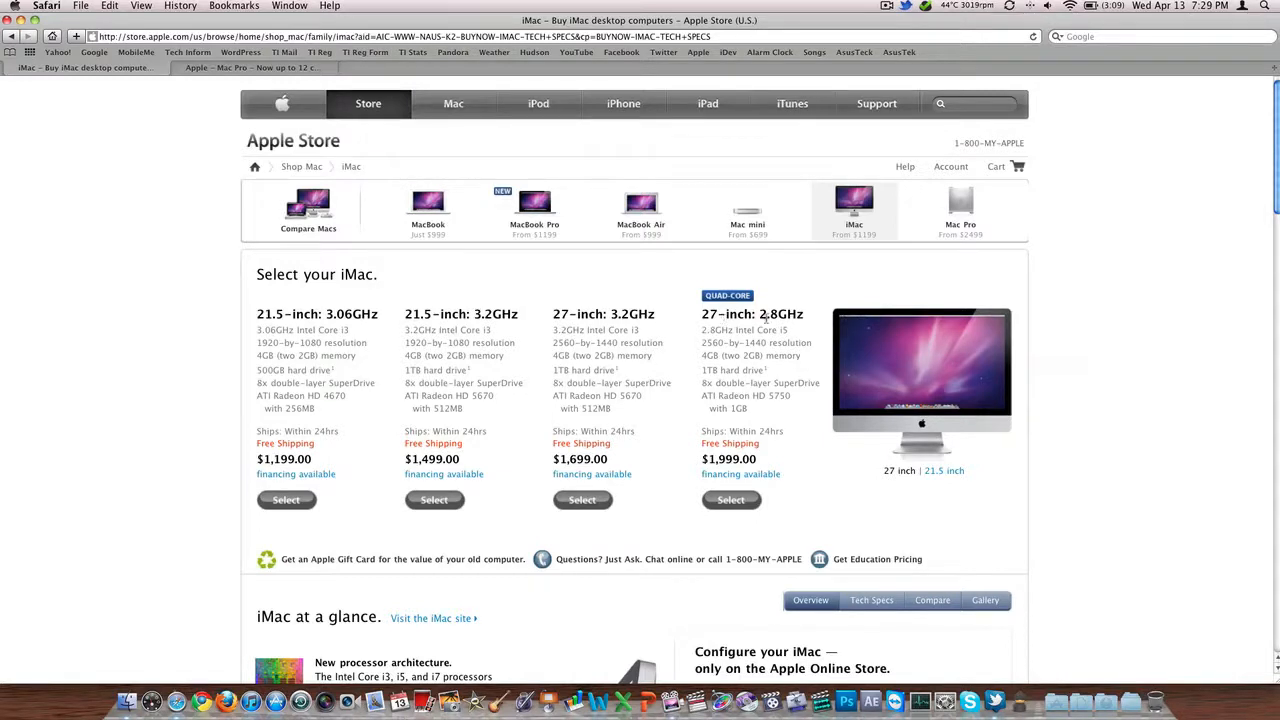
{"action": "mouse_move", "coordinate": [780, 424]}
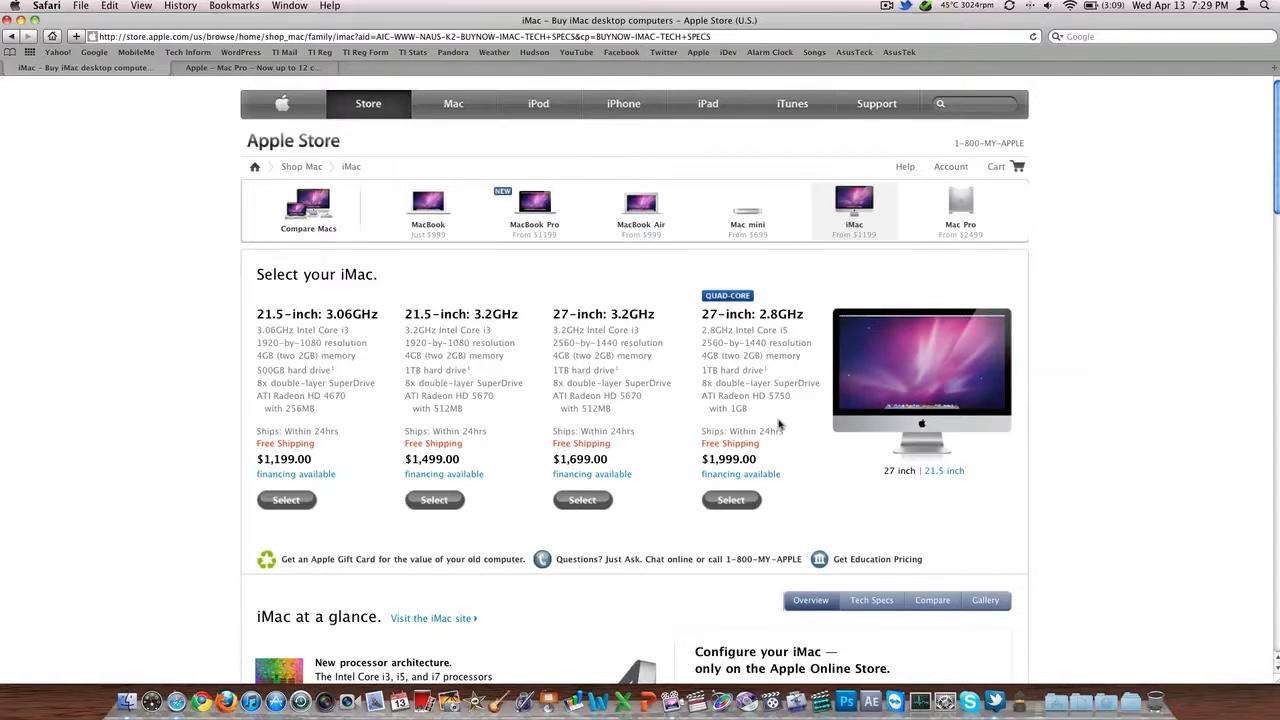
{"action": "scroll", "scroll_direction": "down", "scroll_amount": 3}
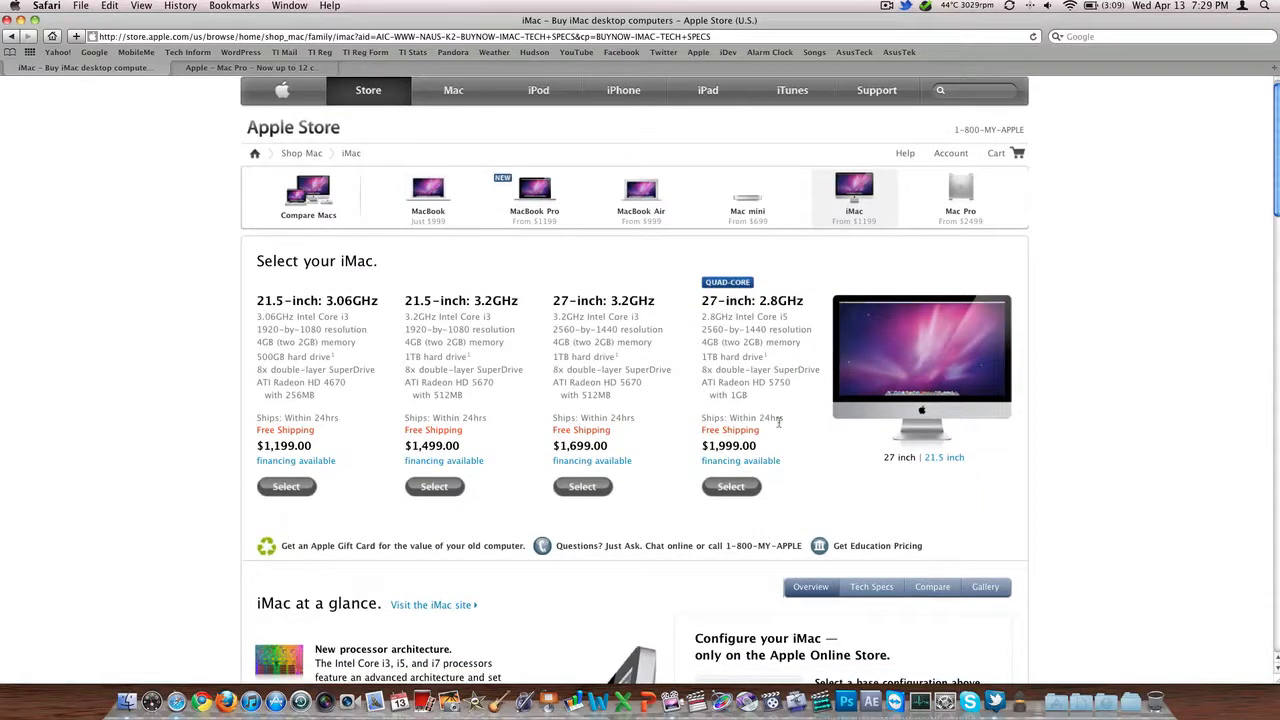
{"action": "scroll", "scroll_direction": "down", "scroll_amount": 3}
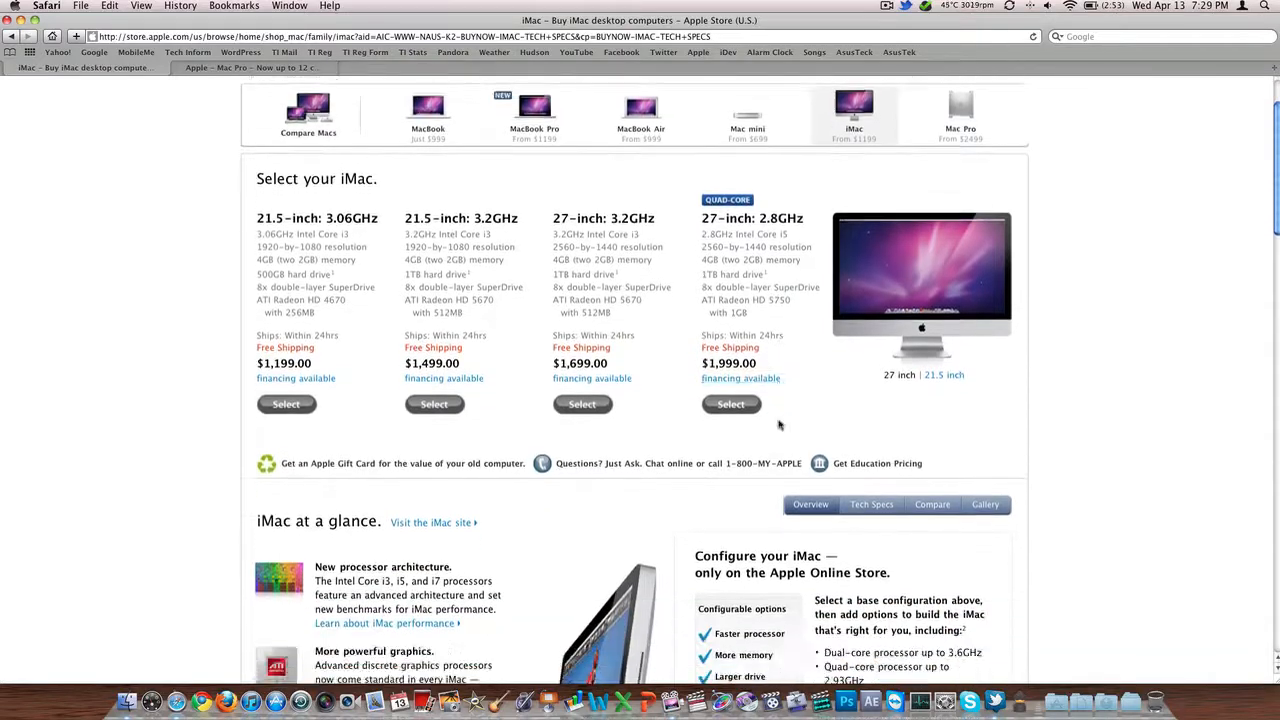
{"action": "scroll", "scroll_direction": "down", "scroll_amount": 3}
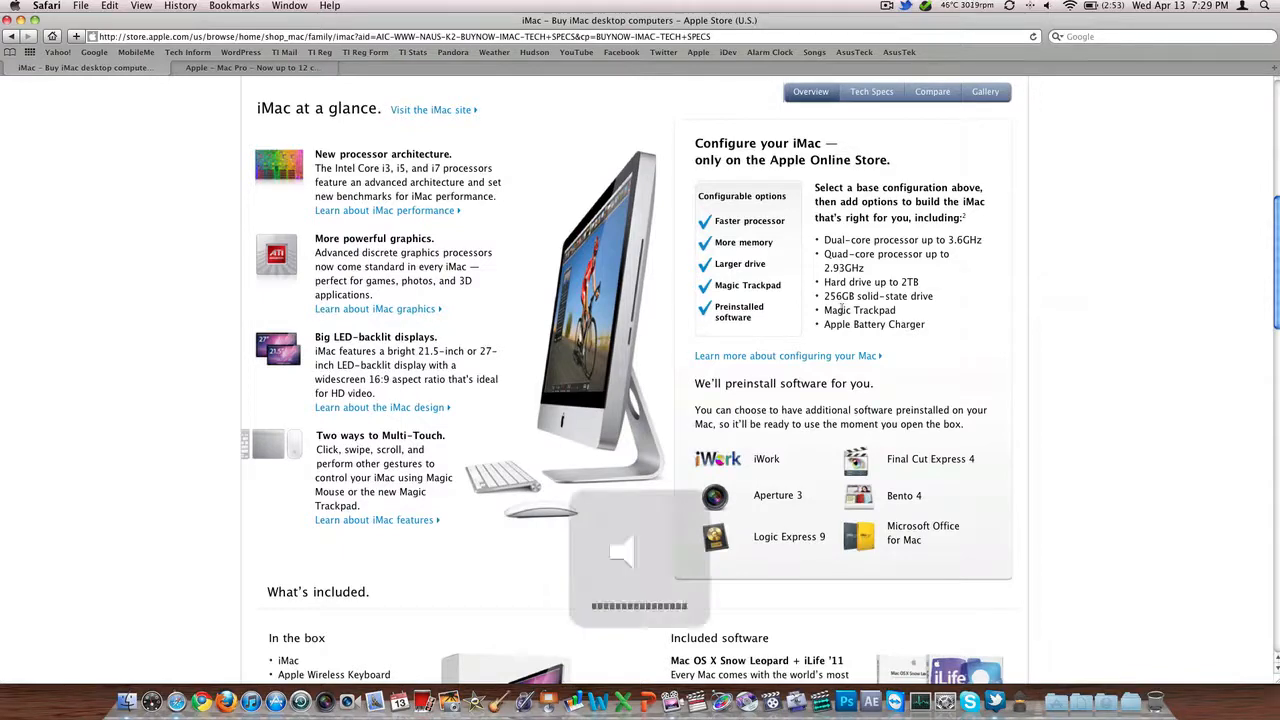
{"action": "scroll", "scroll_direction": "up", "scroll_amount": 3}
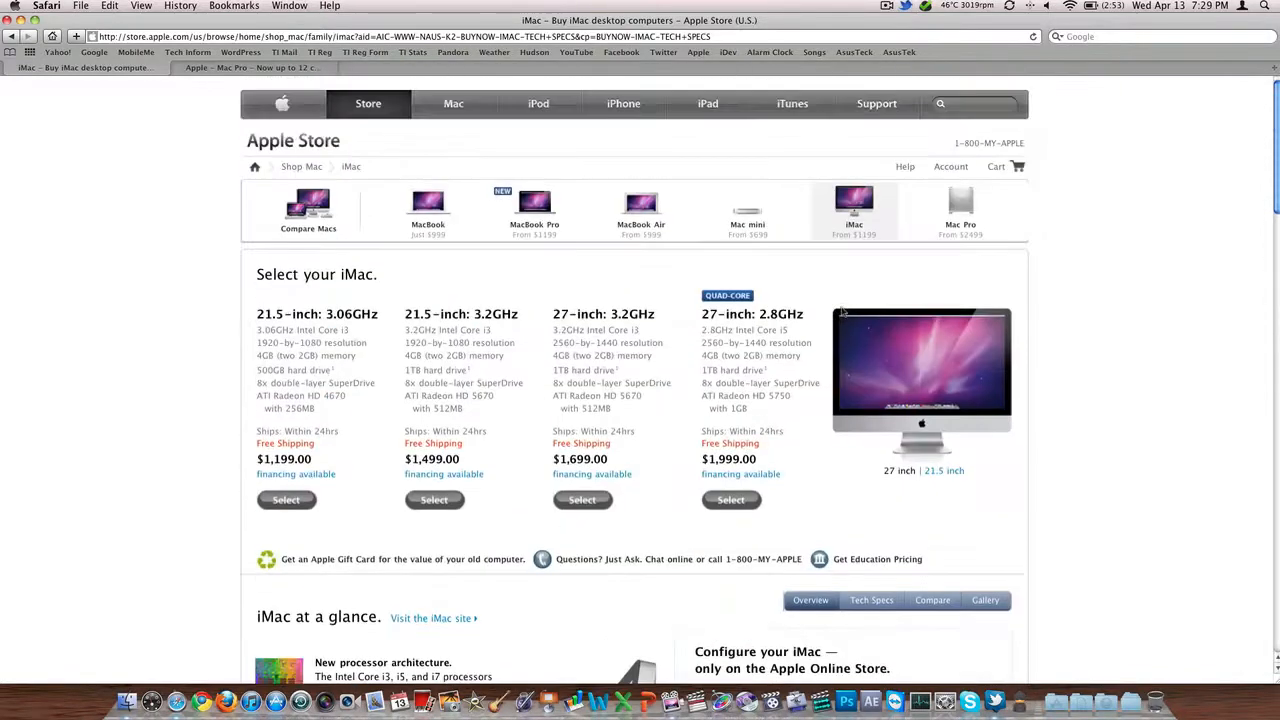
{"action": "mouse_move", "coordinate": [876, 470]}
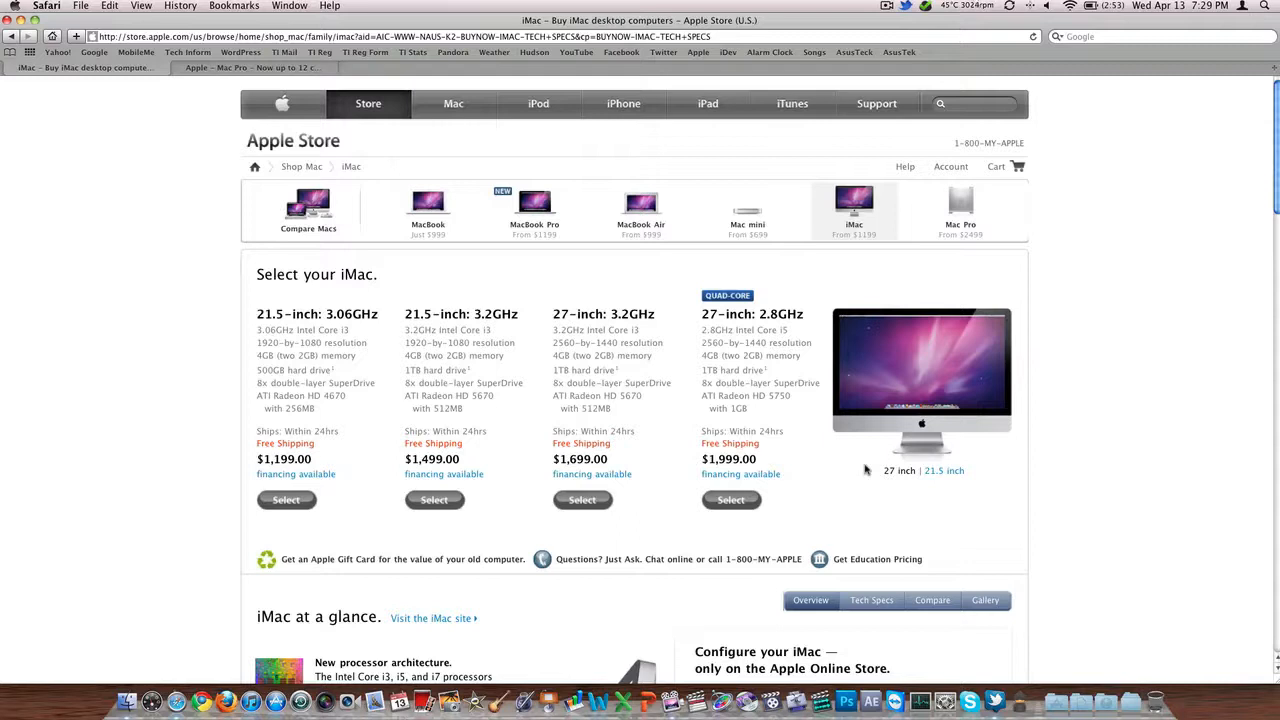
{"action": "mouse_move", "coordinate": [808, 492]}
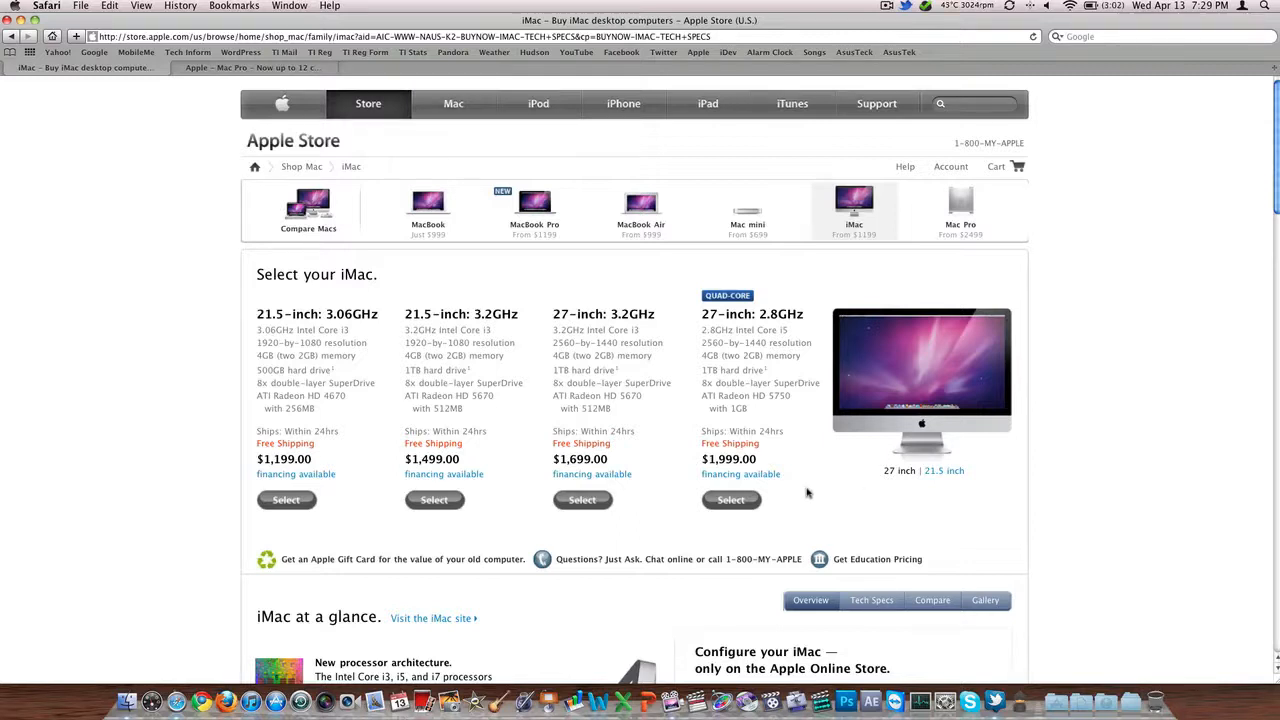
{"action": "left_click", "coordinate": [730, 500]}
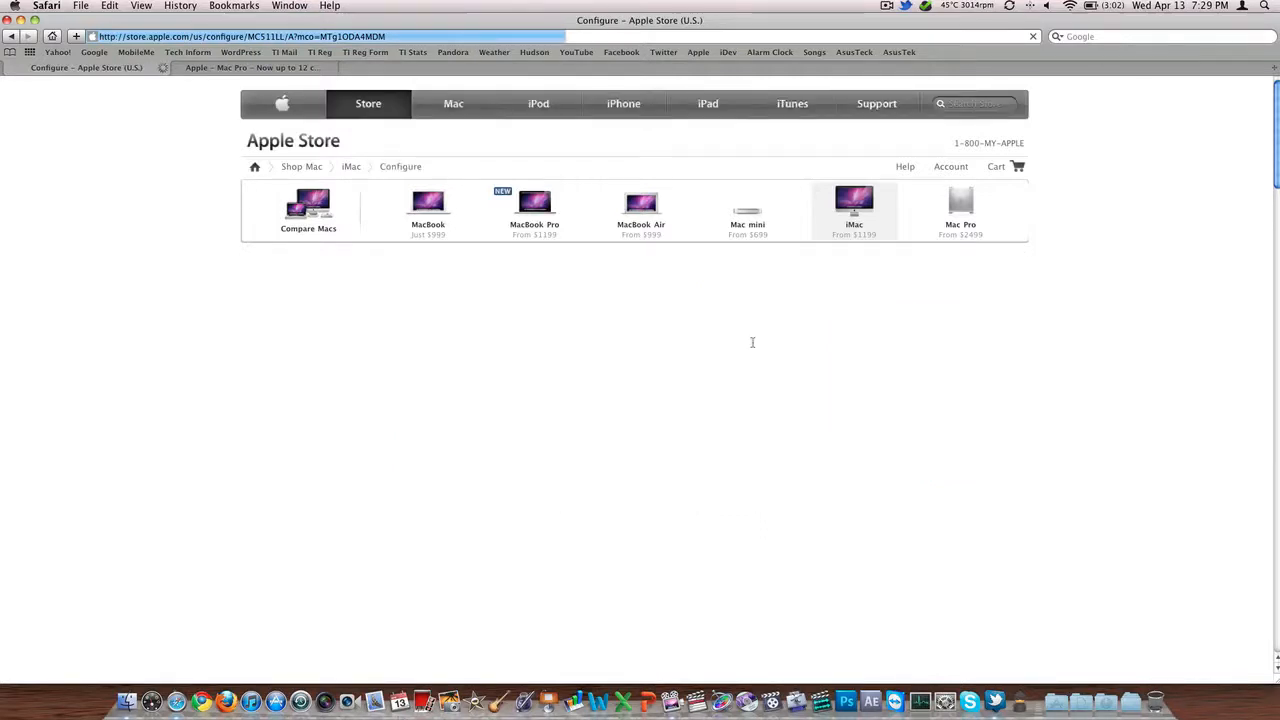
Upgrade the 27-inch iMac to the 2.93GHz Core i7 at $2,199, then go to the Mac Pro page
{"action": "left_click", "coordinate": [854, 204]}
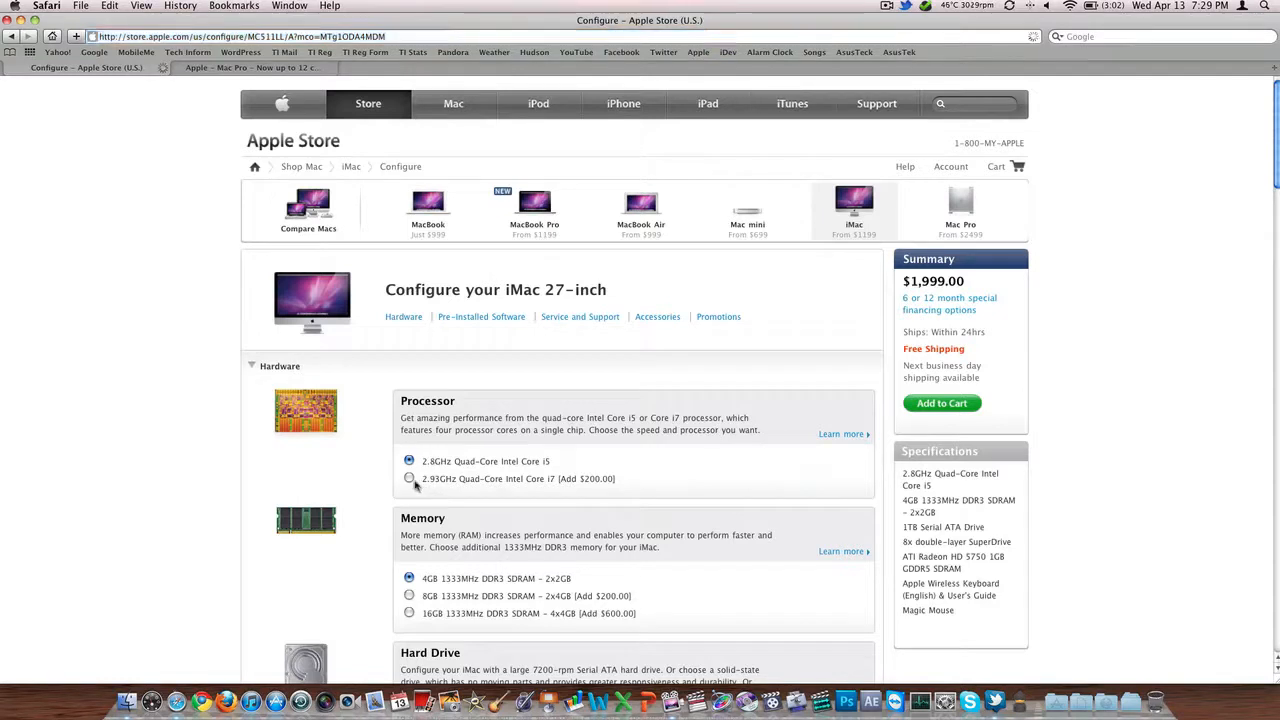
{"action": "left_click", "coordinate": [408, 480]}
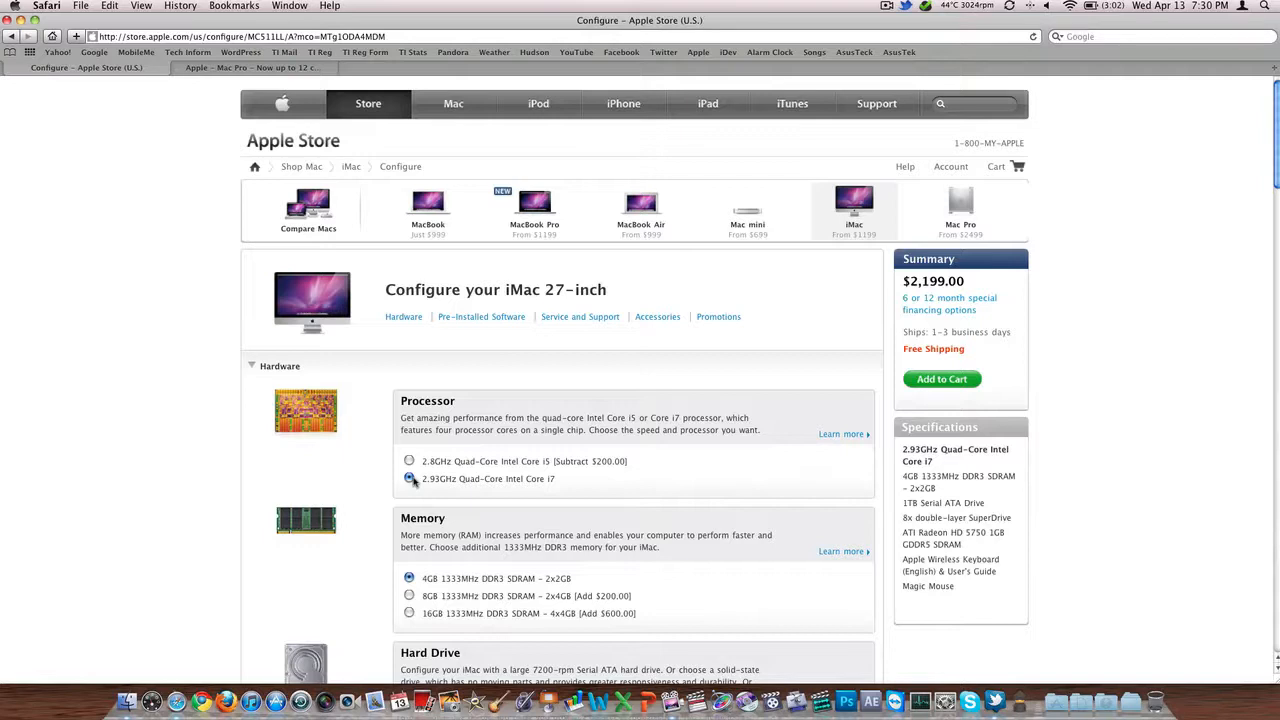
{"action": "left_click", "coordinate": [250, 68]}
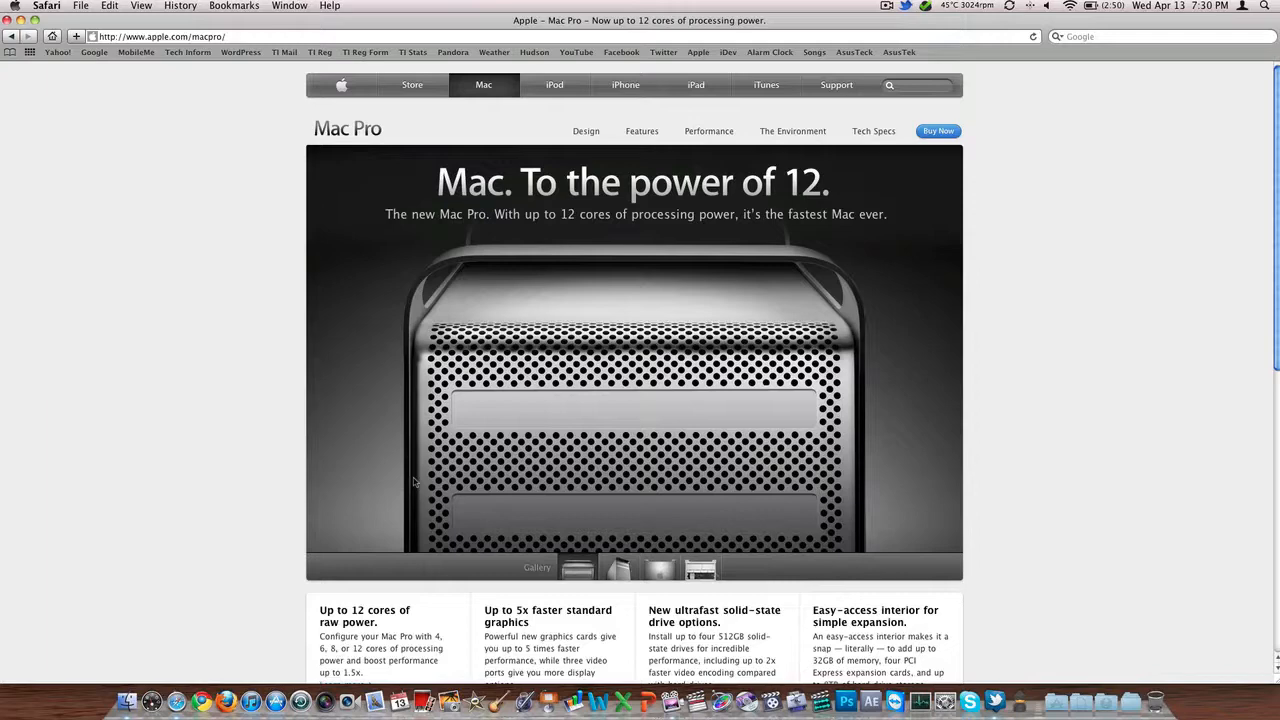
{"action": "mouse_move", "coordinate": [614, 500]}
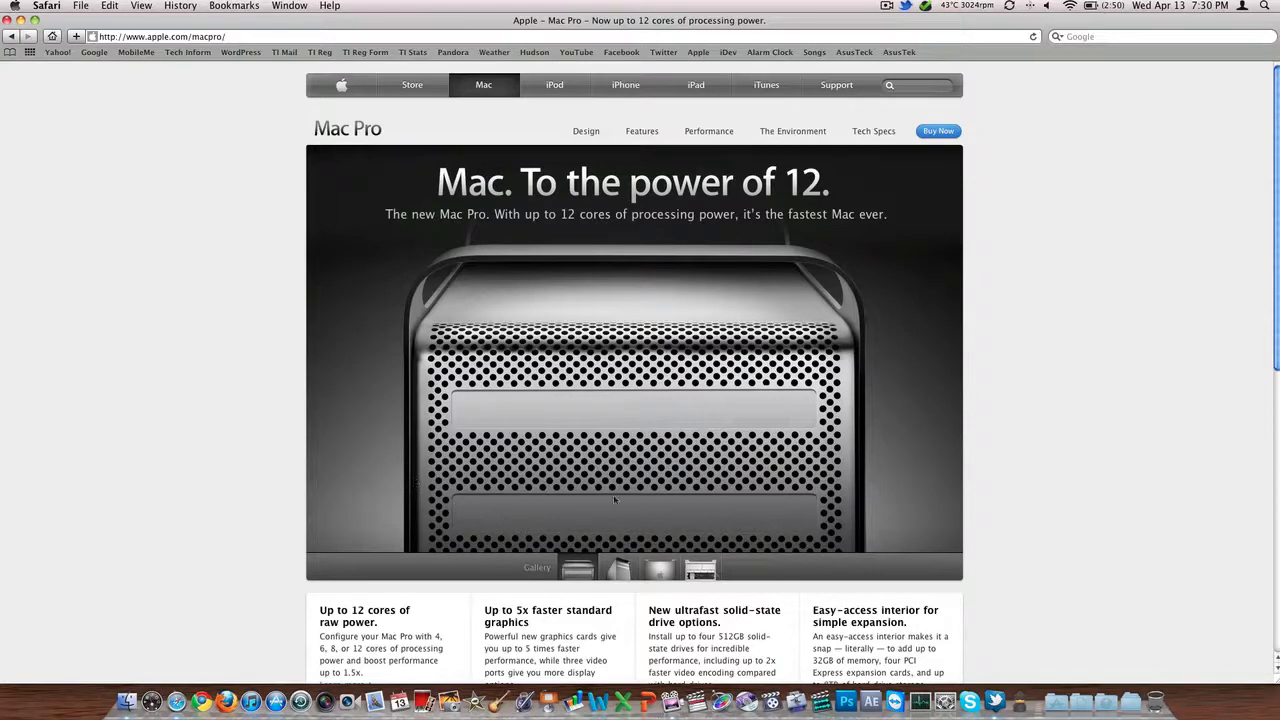
Step through the Mac Pro gallery: angled view, rear, and open interior
{"action": "left_click", "coordinate": [618, 568]}
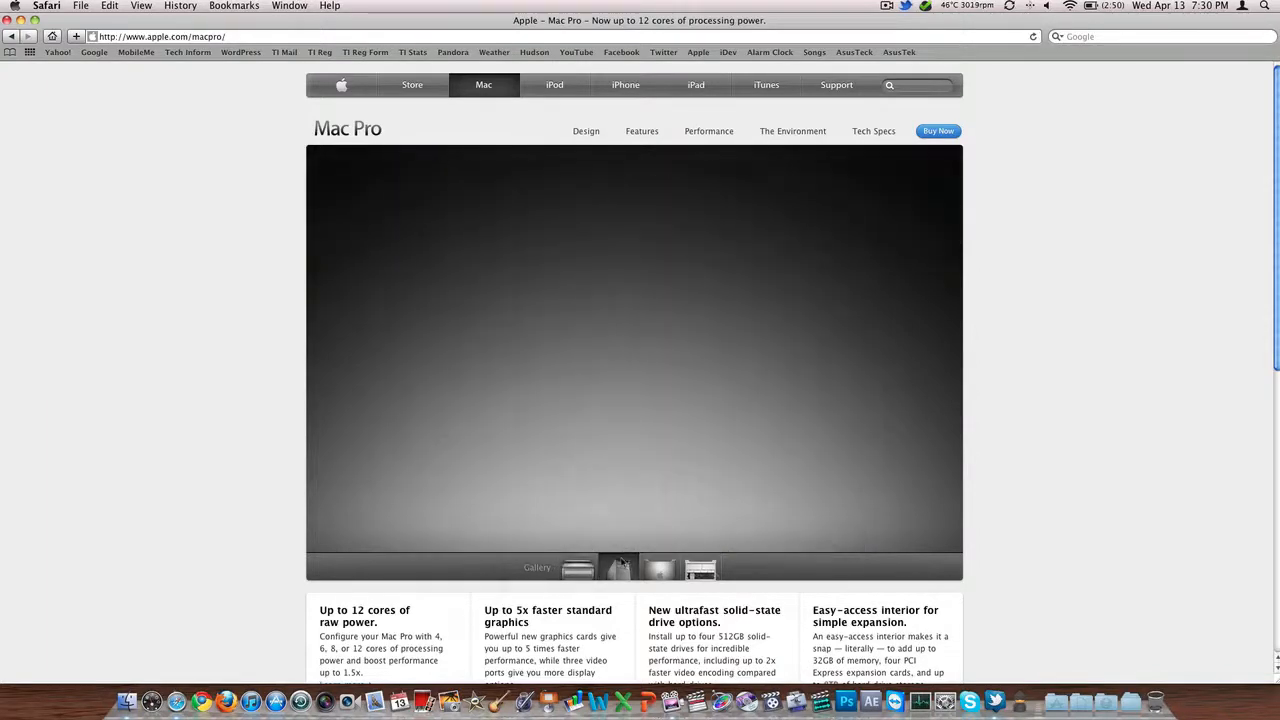
{"action": "left_click", "coordinate": [658, 568]}
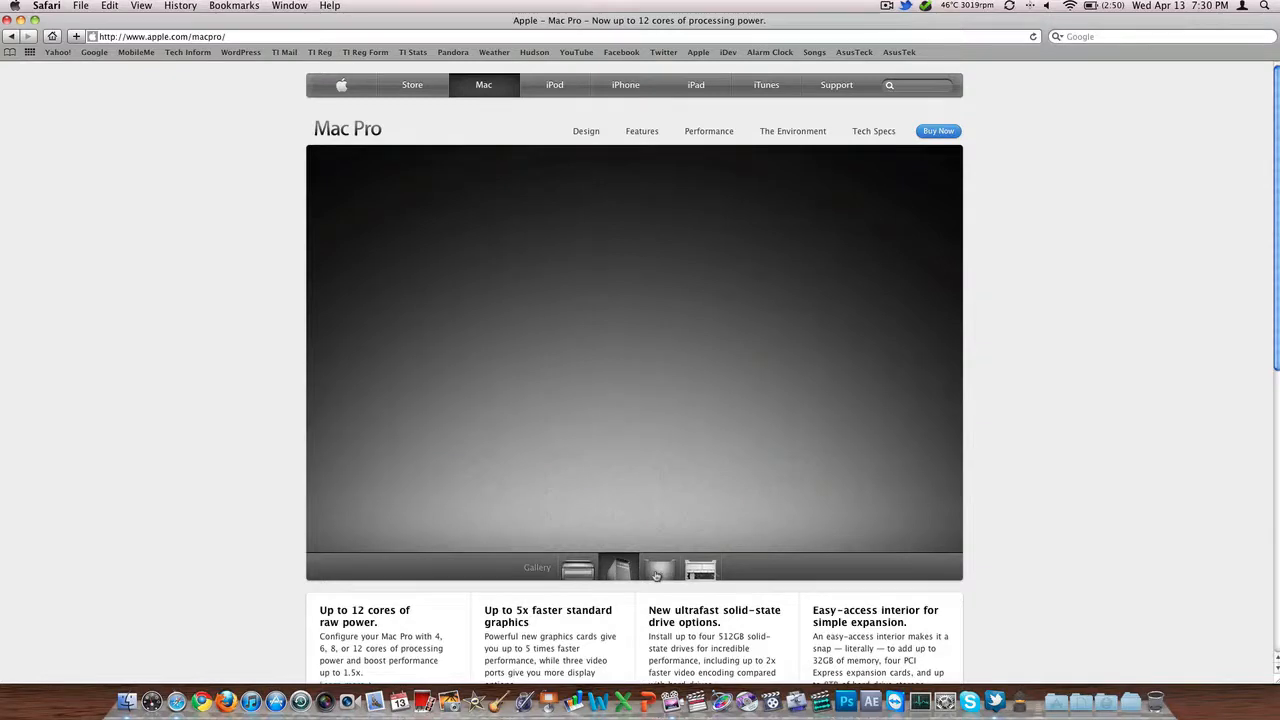
{"action": "left_click", "coordinate": [658, 568]}
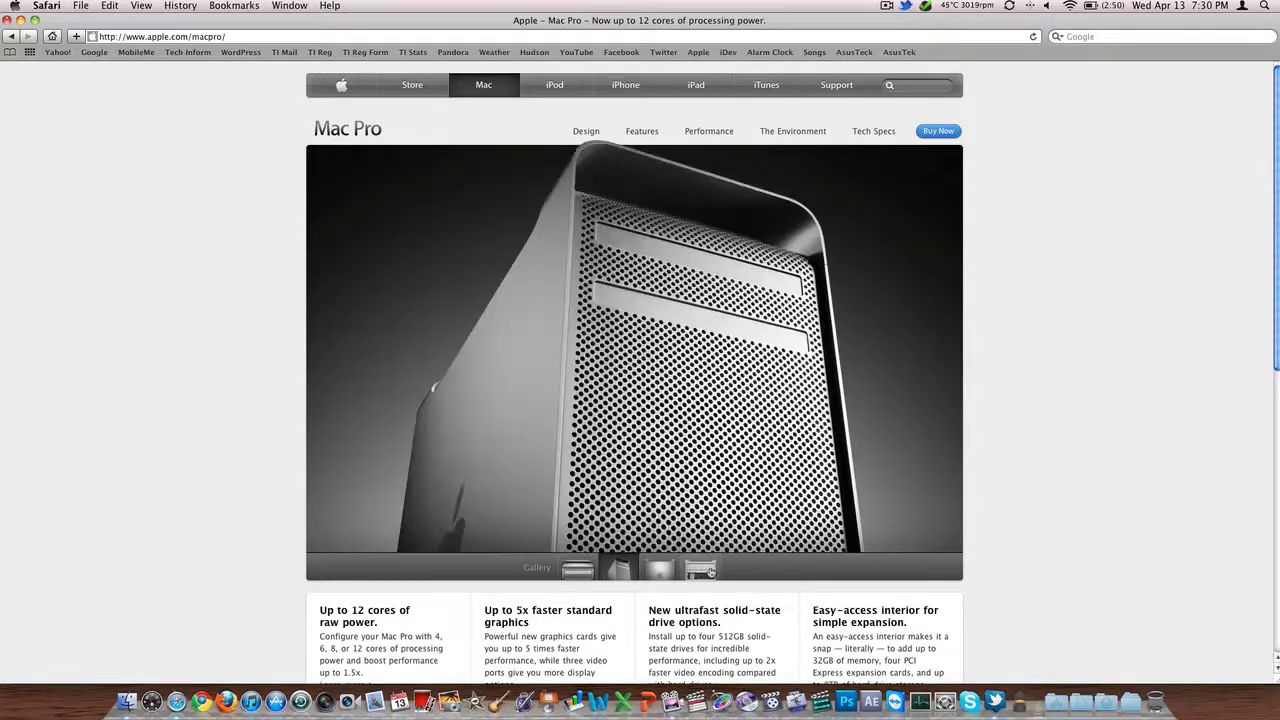
{"action": "left_click", "coordinate": [658, 570]}
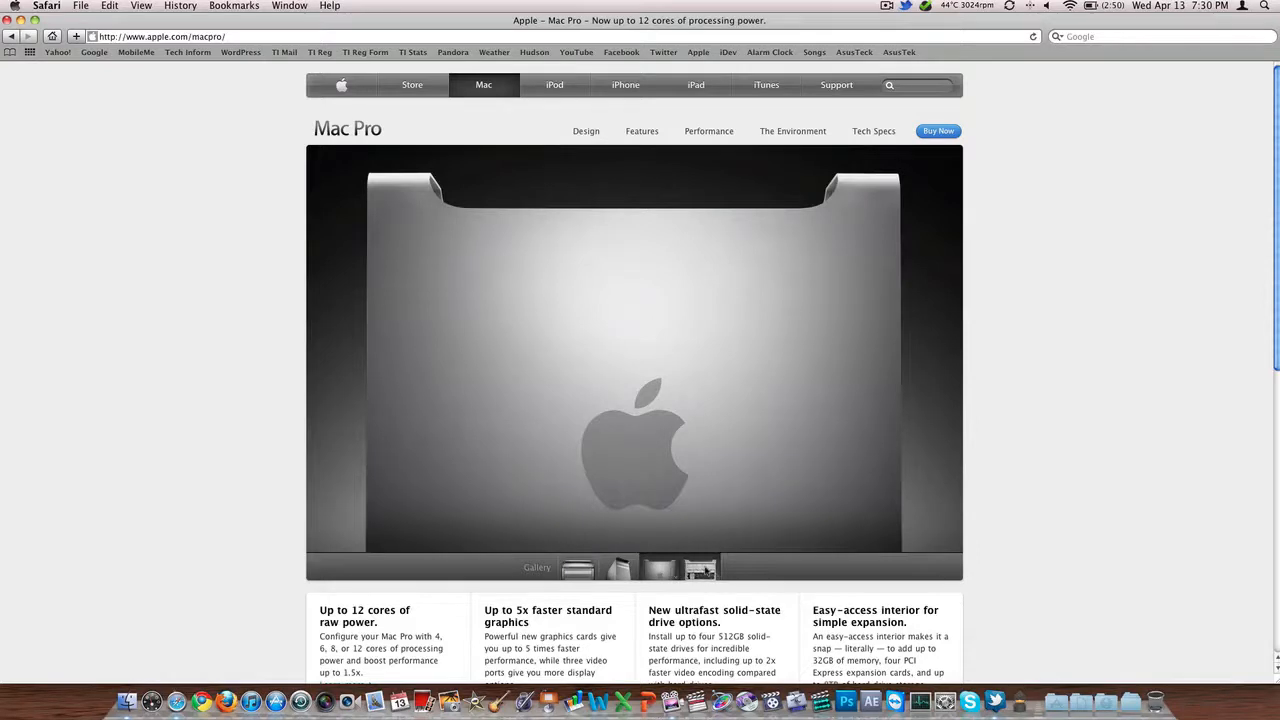
{"action": "left_click", "coordinate": [698, 568]}
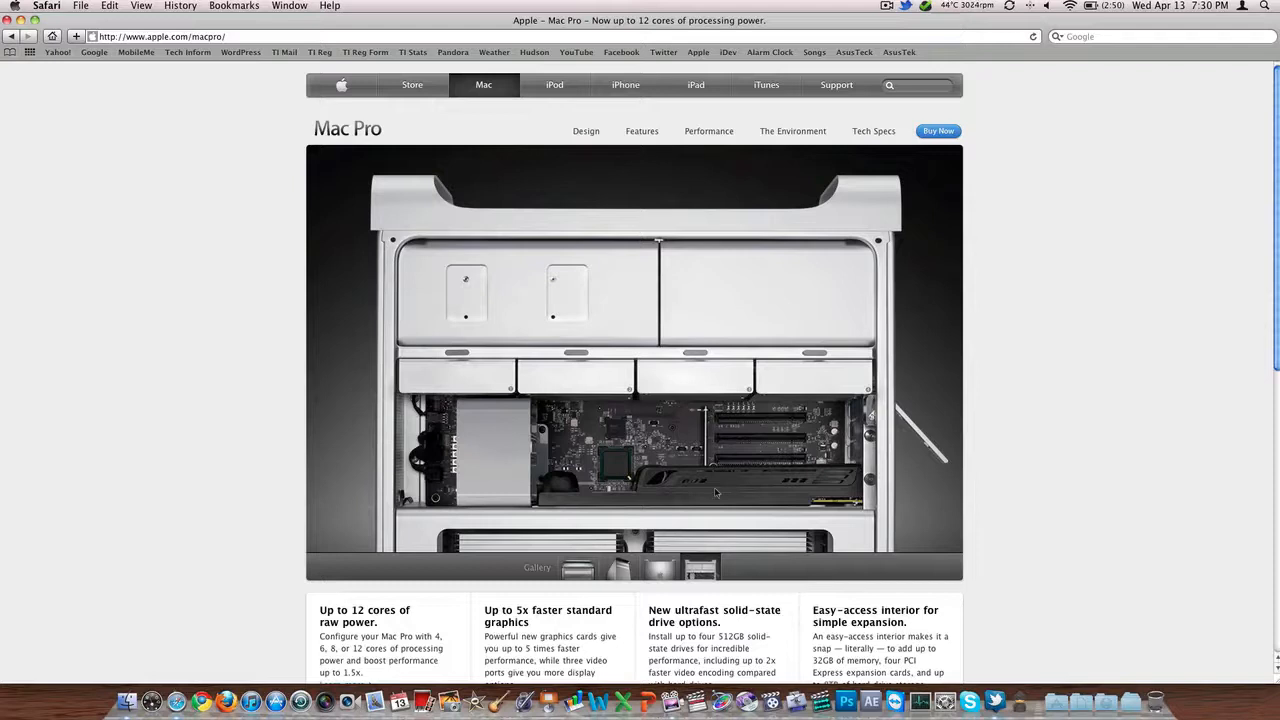
Skim the Mac Pro overview and open its Technical Specifications page
{"action": "scroll", "scroll_direction": "down", "scroll_amount": 3}
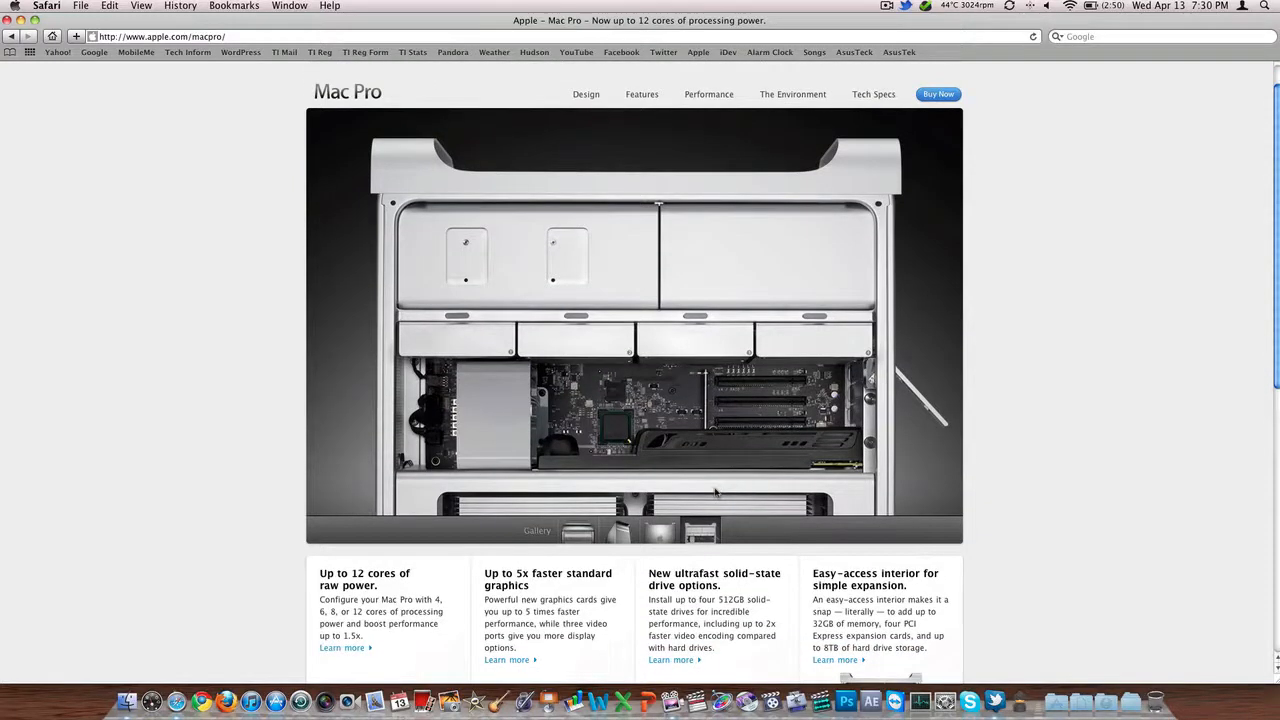
{"action": "mouse_move", "coordinate": [532, 576]}
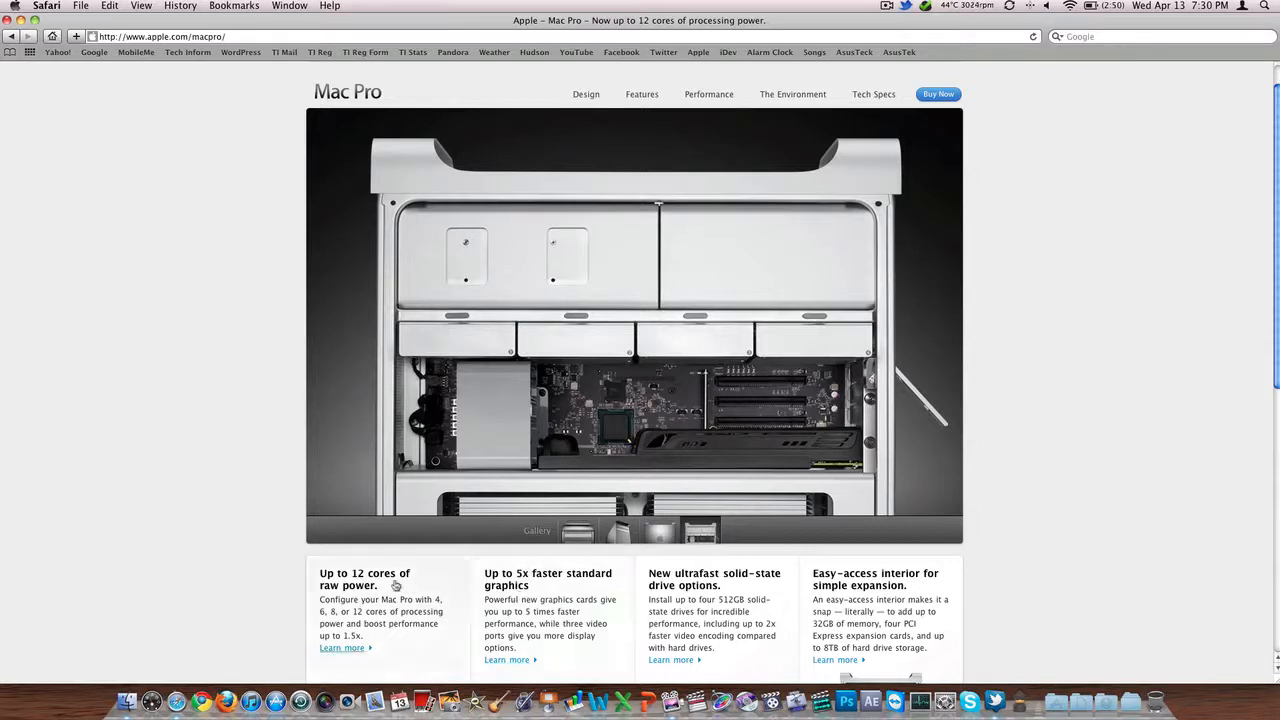
{"action": "scroll", "scroll_direction": "down", "scroll_amount": 3}
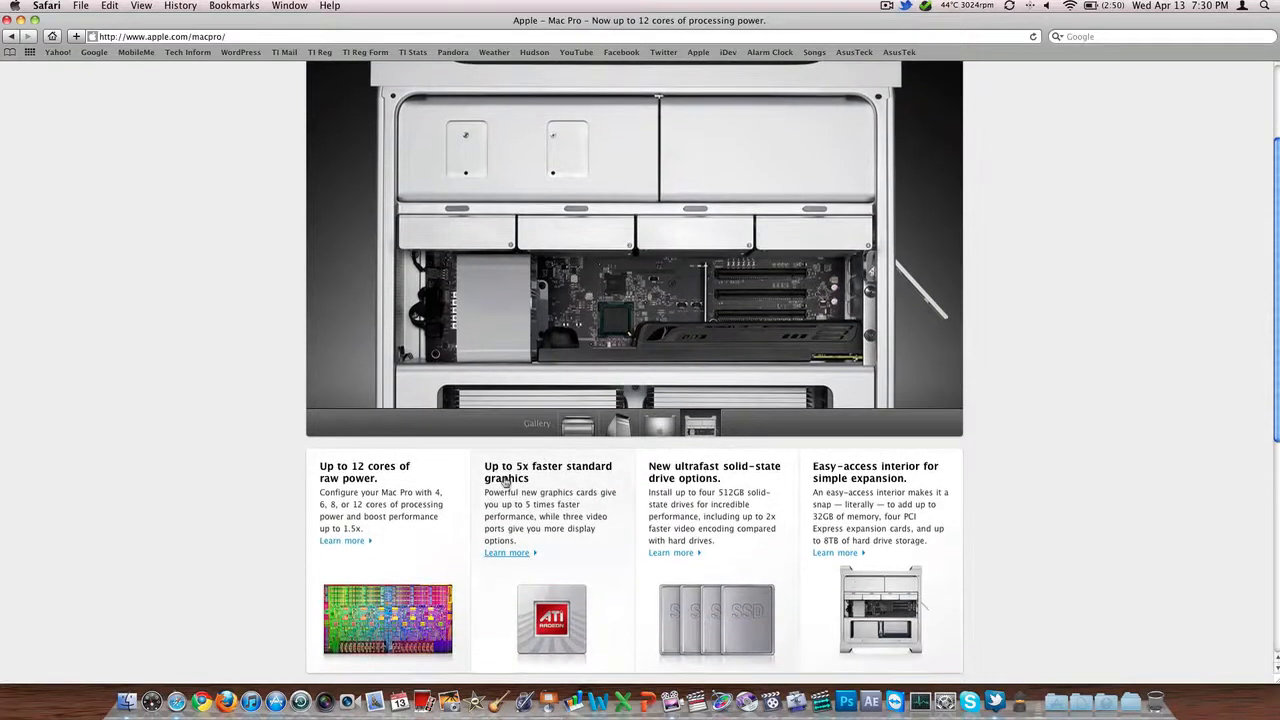
{"action": "scroll", "scroll_direction": "up", "scroll_amount": 3}
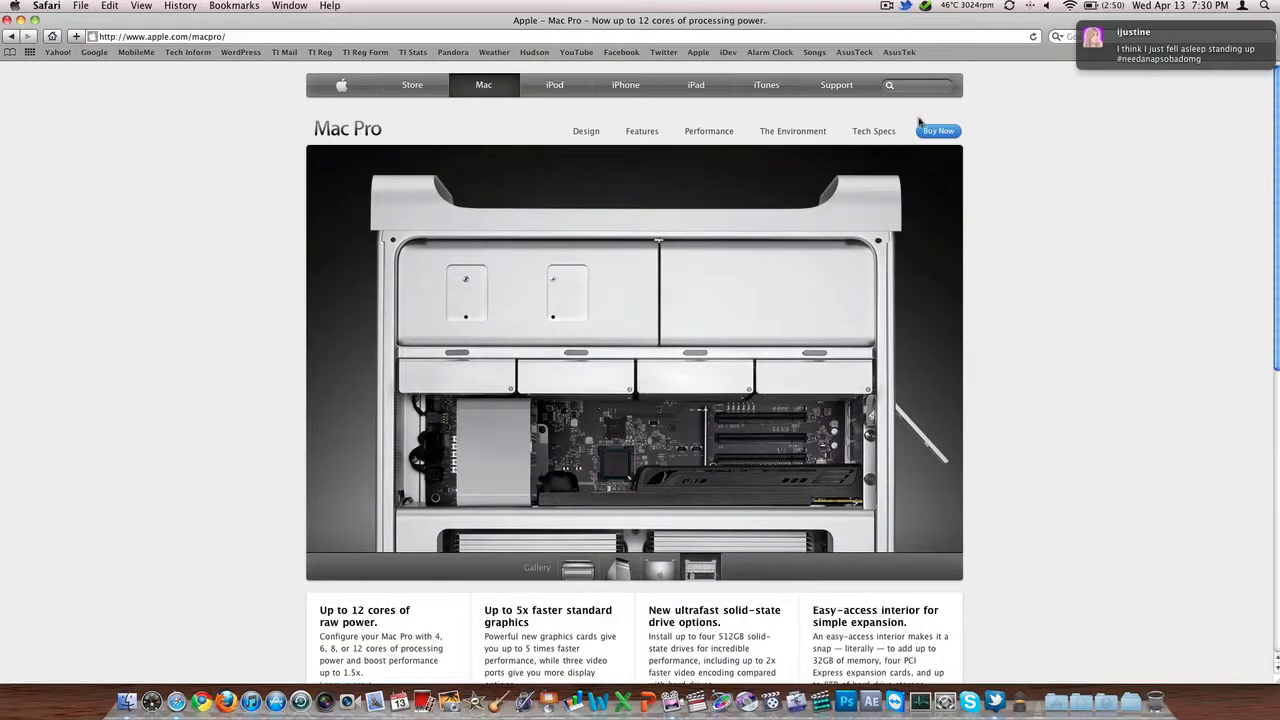
{"action": "left_click", "coordinate": [872, 132]}
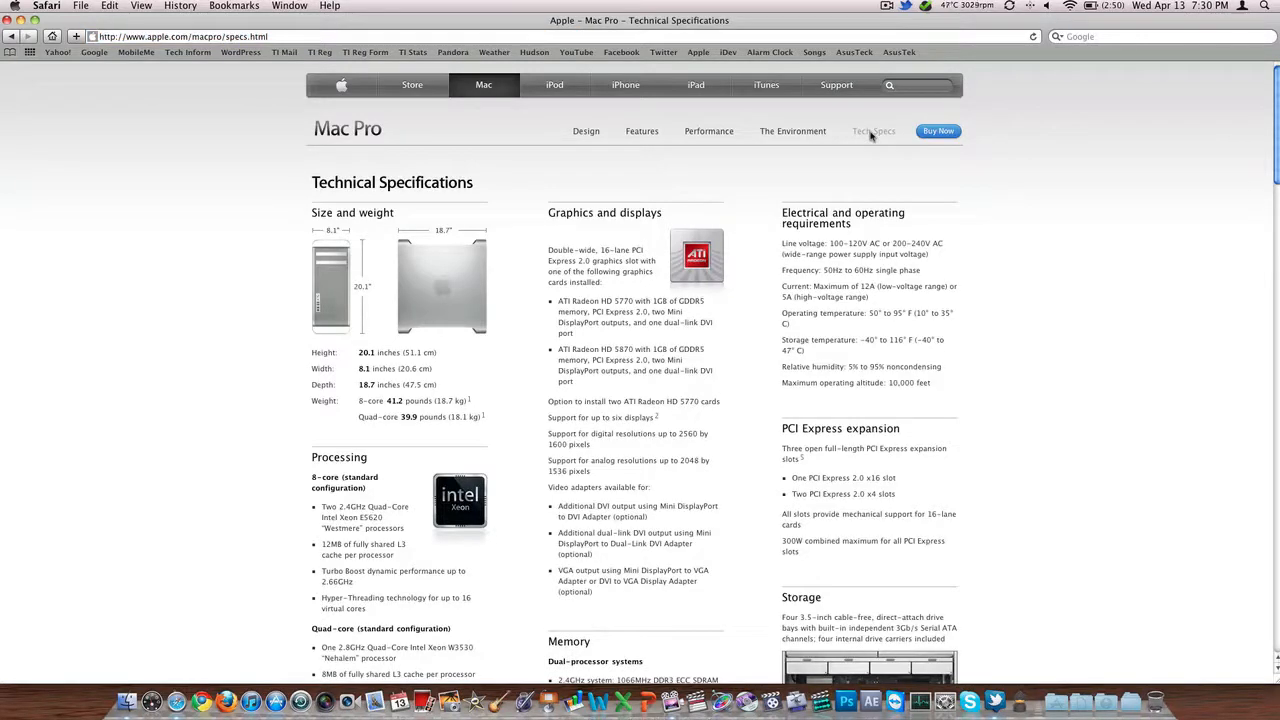
{"action": "scroll", "scroll_direction": "down", "scroll_amount": 3}
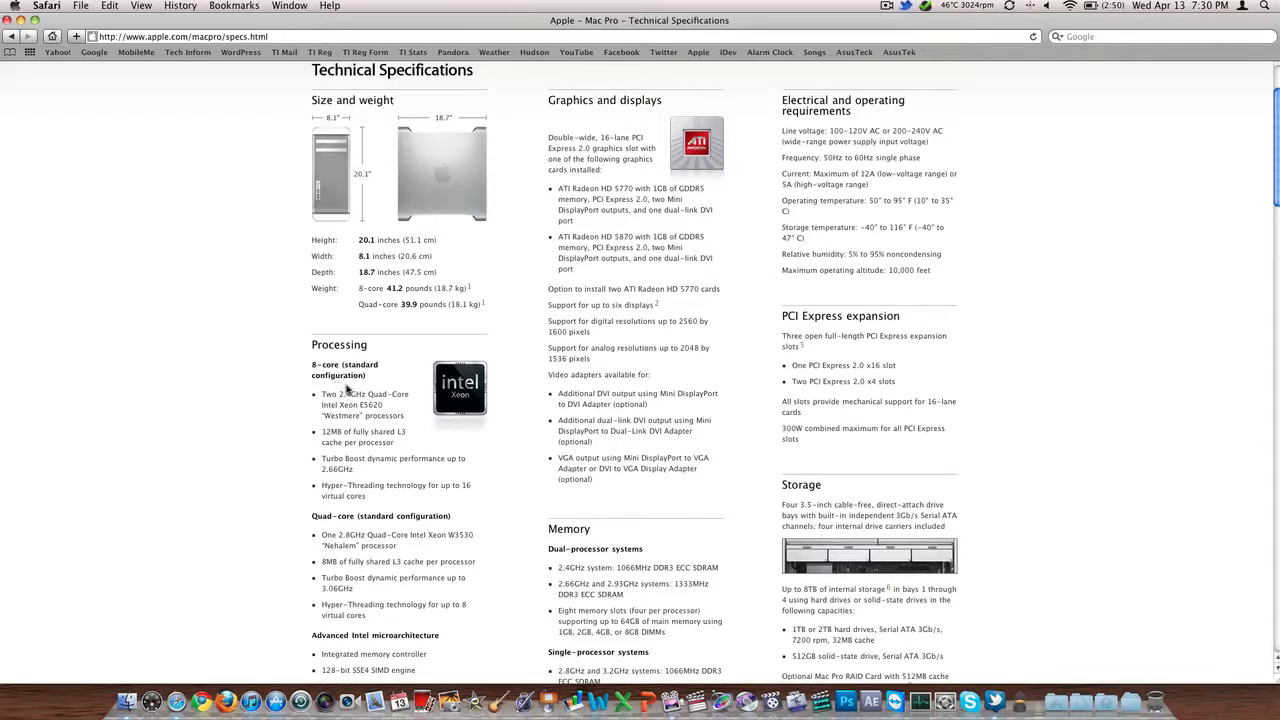
{"action": "mouse_move", "coordinate": [372, 428]}
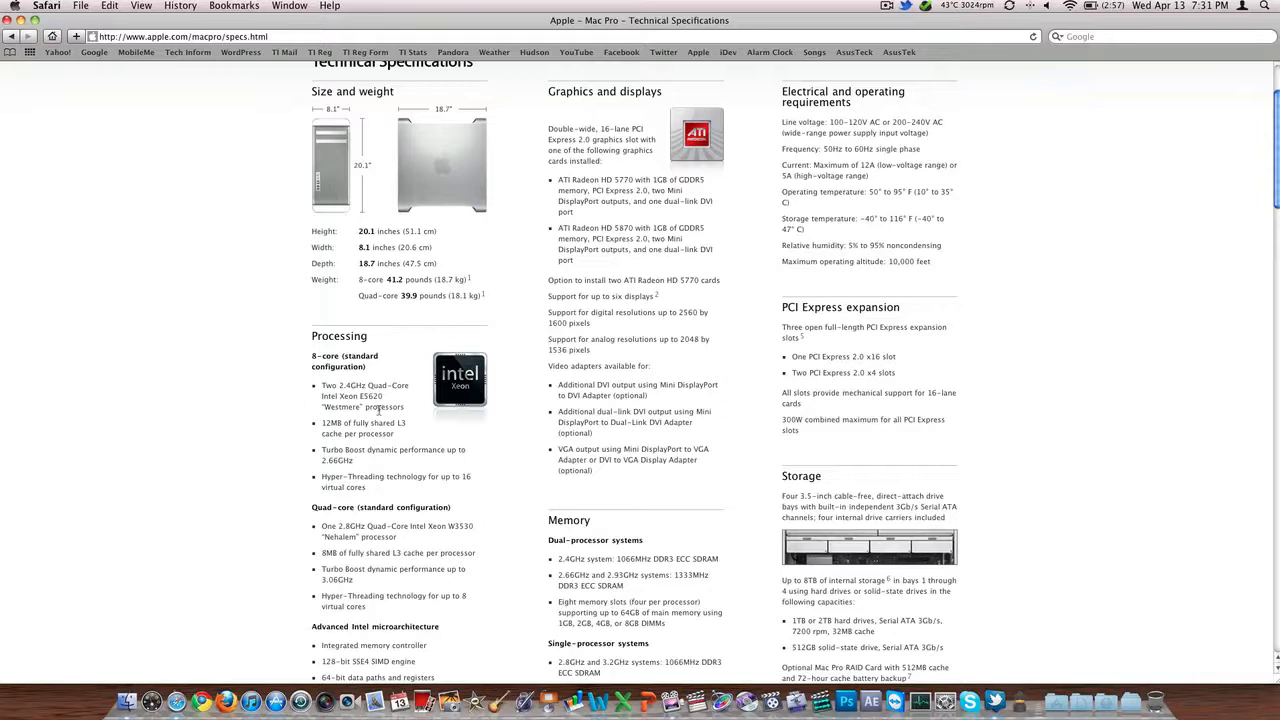
{"action": "scroll", "scroll_direction": "down", "scroll_amount": 3}
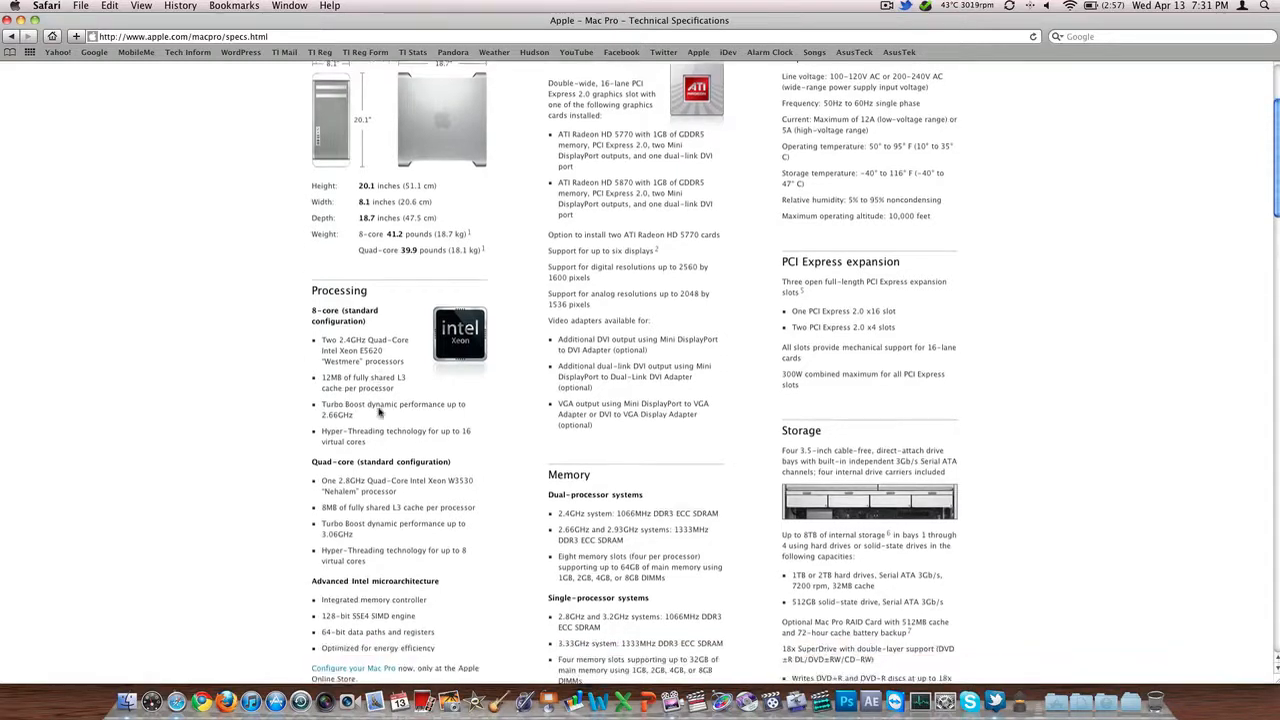
{"action": "scroll", "scroll_direction": "up", "scroll_amount": 3}
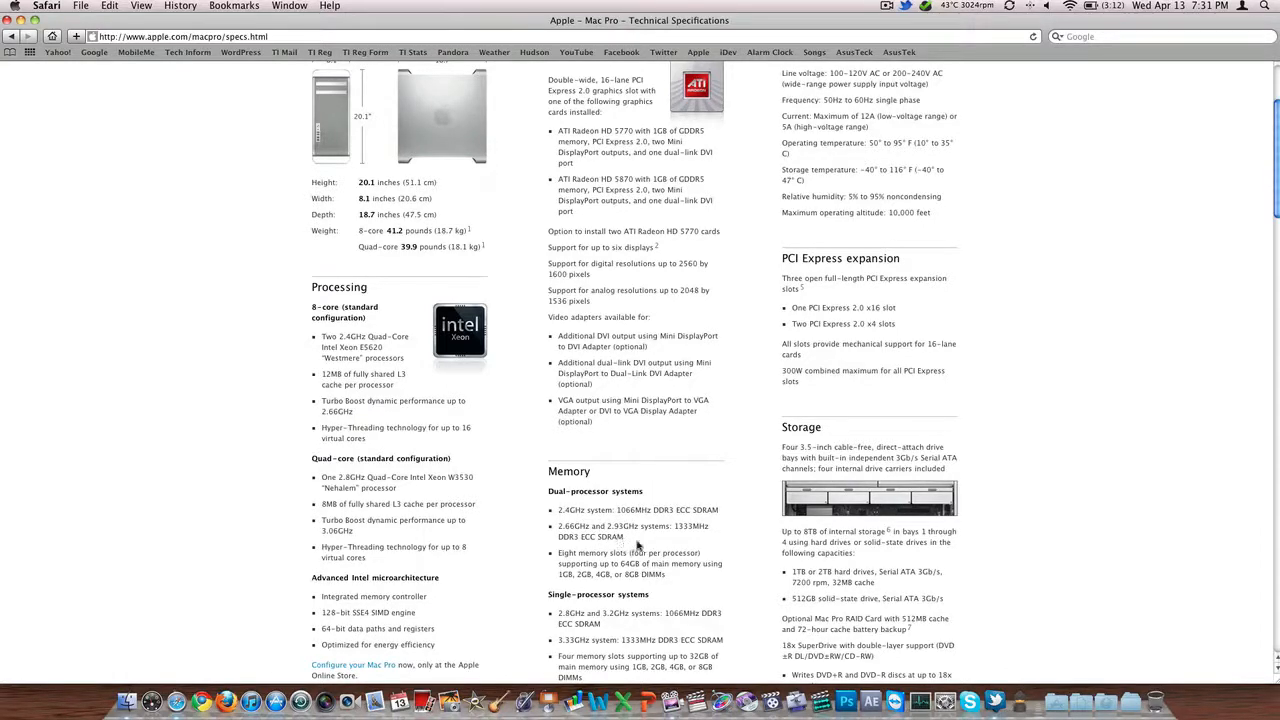
{"action": "scroll", "scroll_direction": "down", "scroll_amount": 3}
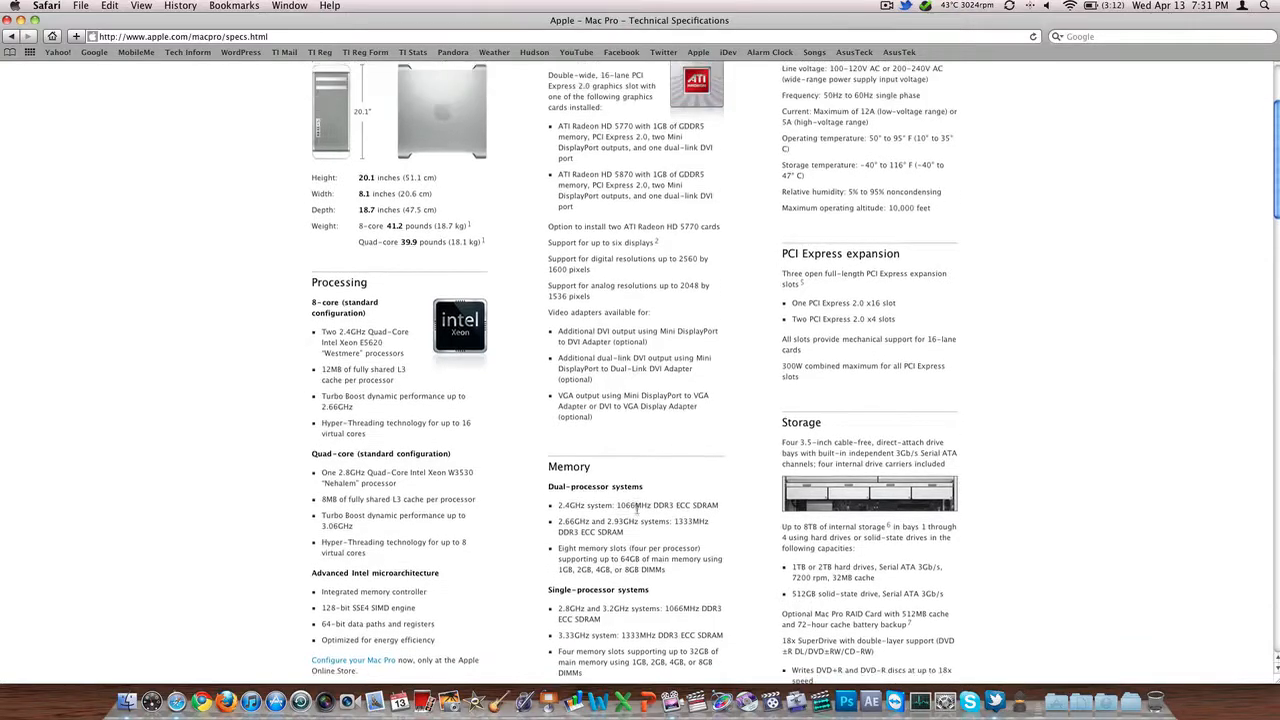
{"action": "scroll", "scroll_direction": "up", "scroll_amount": 3}
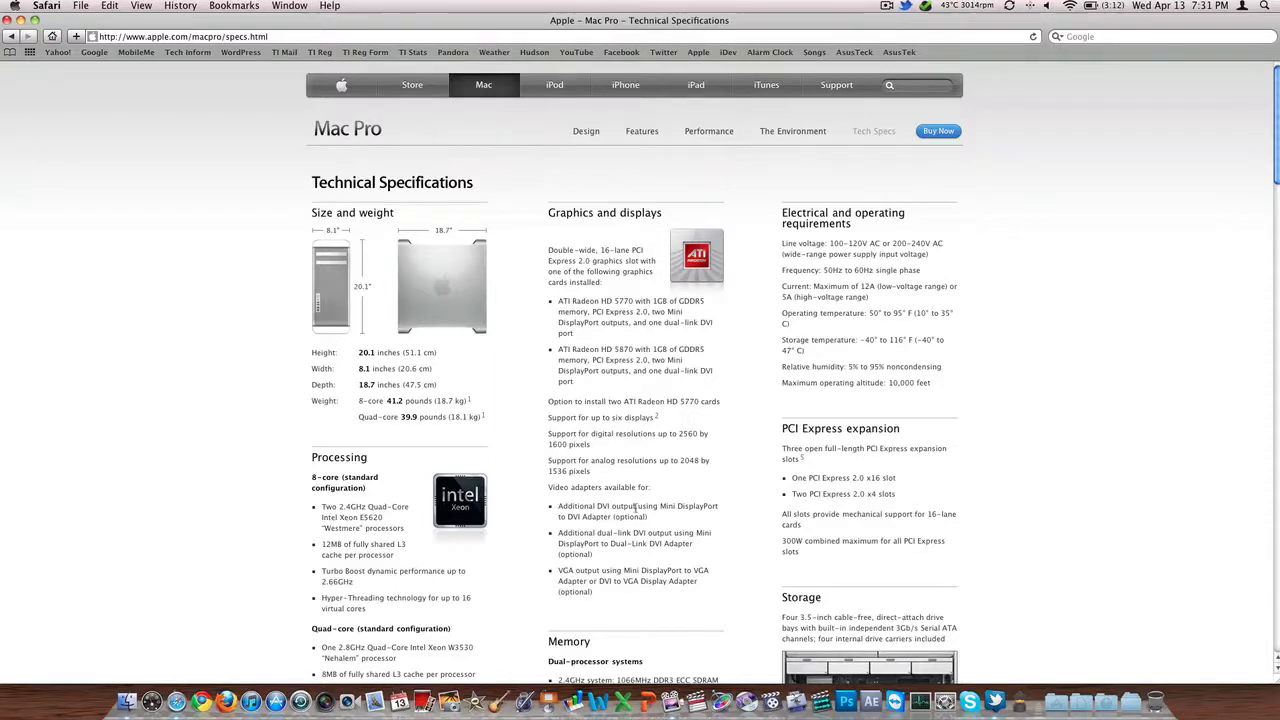
{"action": "scroll", "scroll_direction": "down", "scroll_amount": 3}
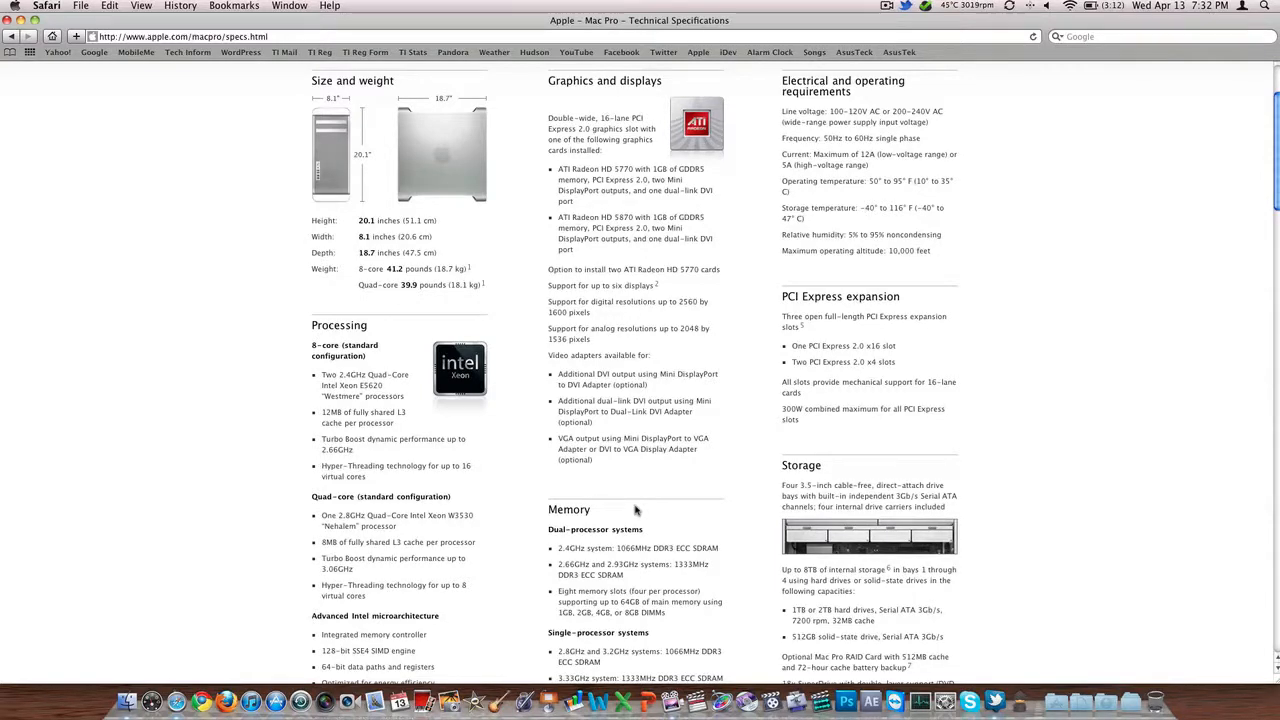
{"action": "scroll", "scroll_direction": "down", "scroll_amount": 3}
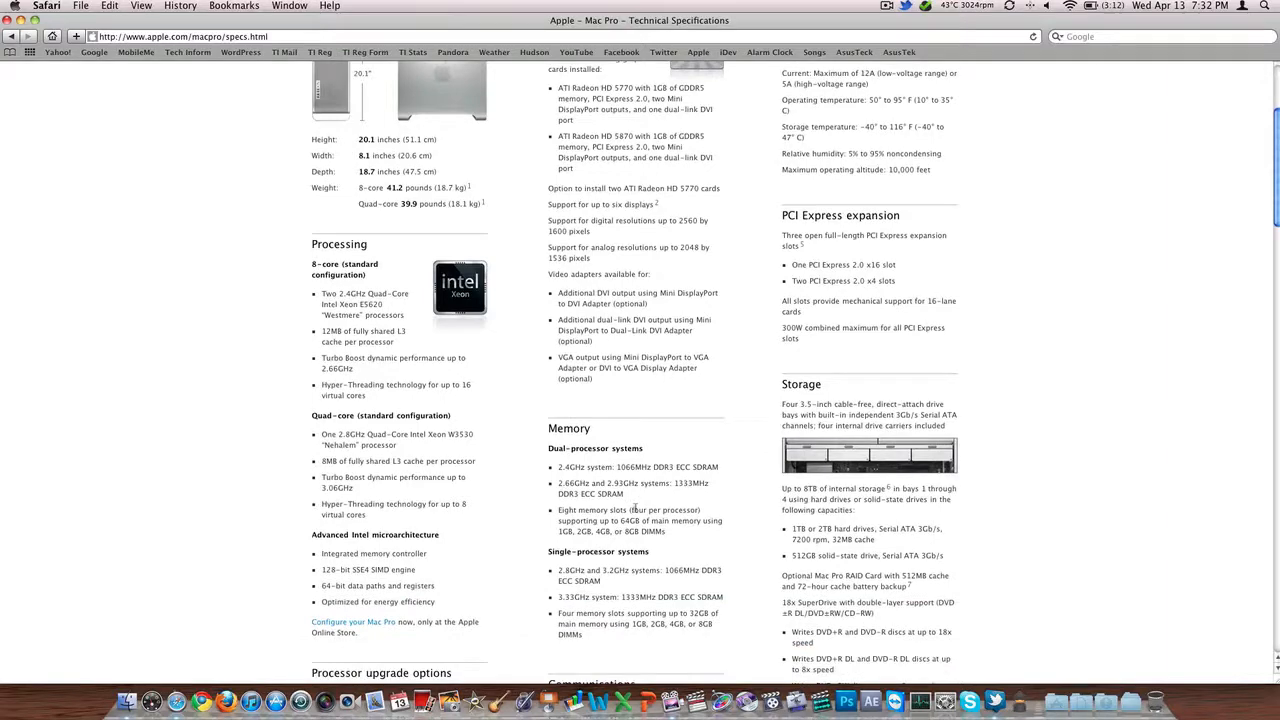
{"action": "scroll", "scroll_direction": "down", "scroll_amount": 3}
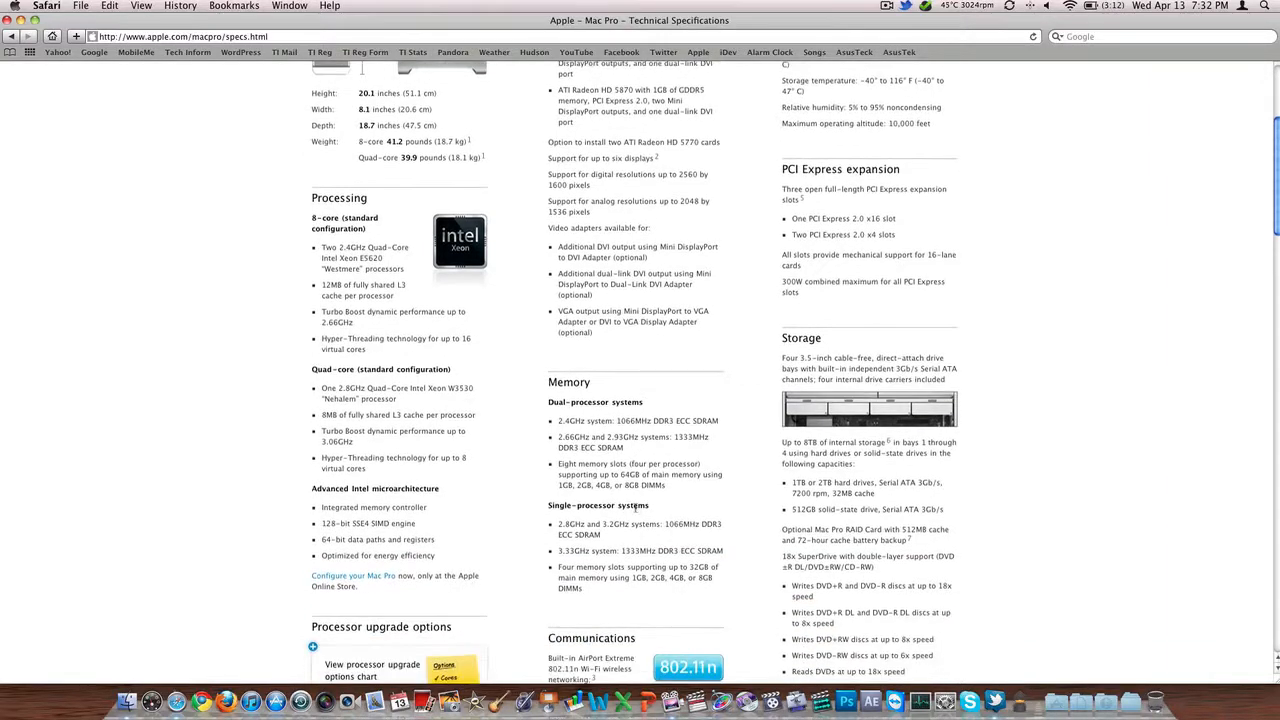
{"action": "scroll", "scroll_direction": "down", "scroll_amount": 3}
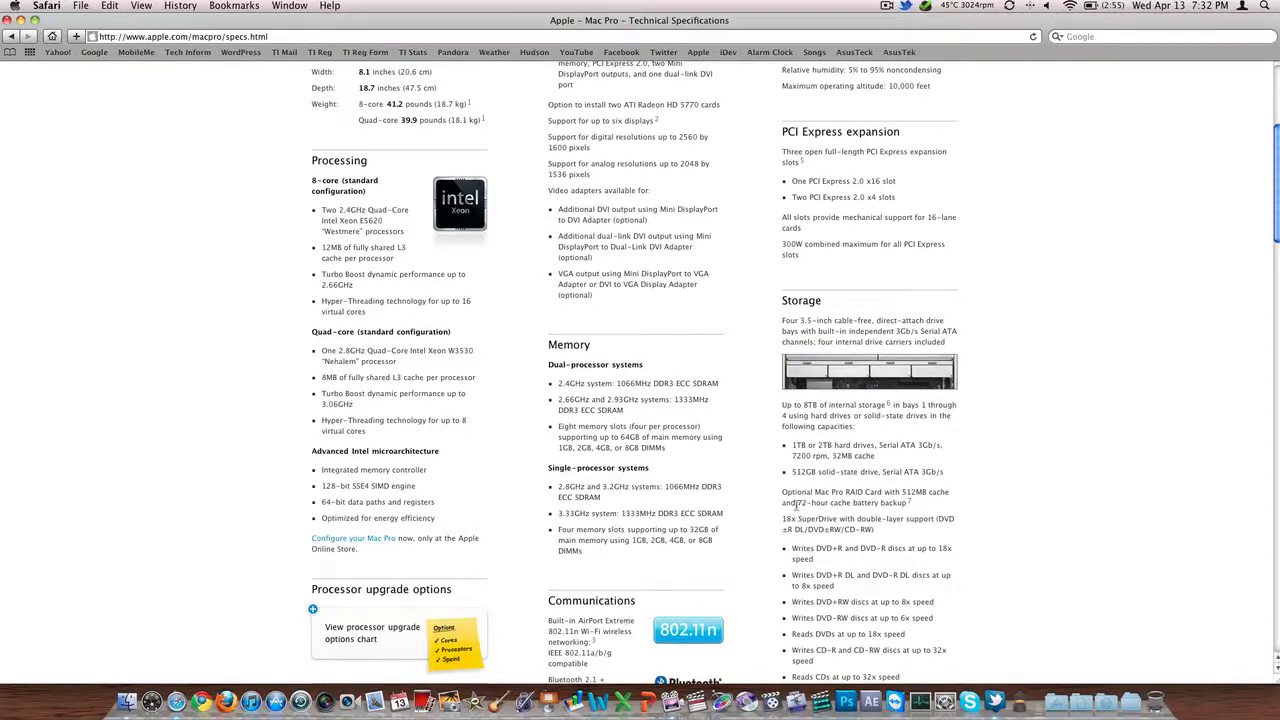
{"action": "mouse_move", "coordinate": [900, 452]}
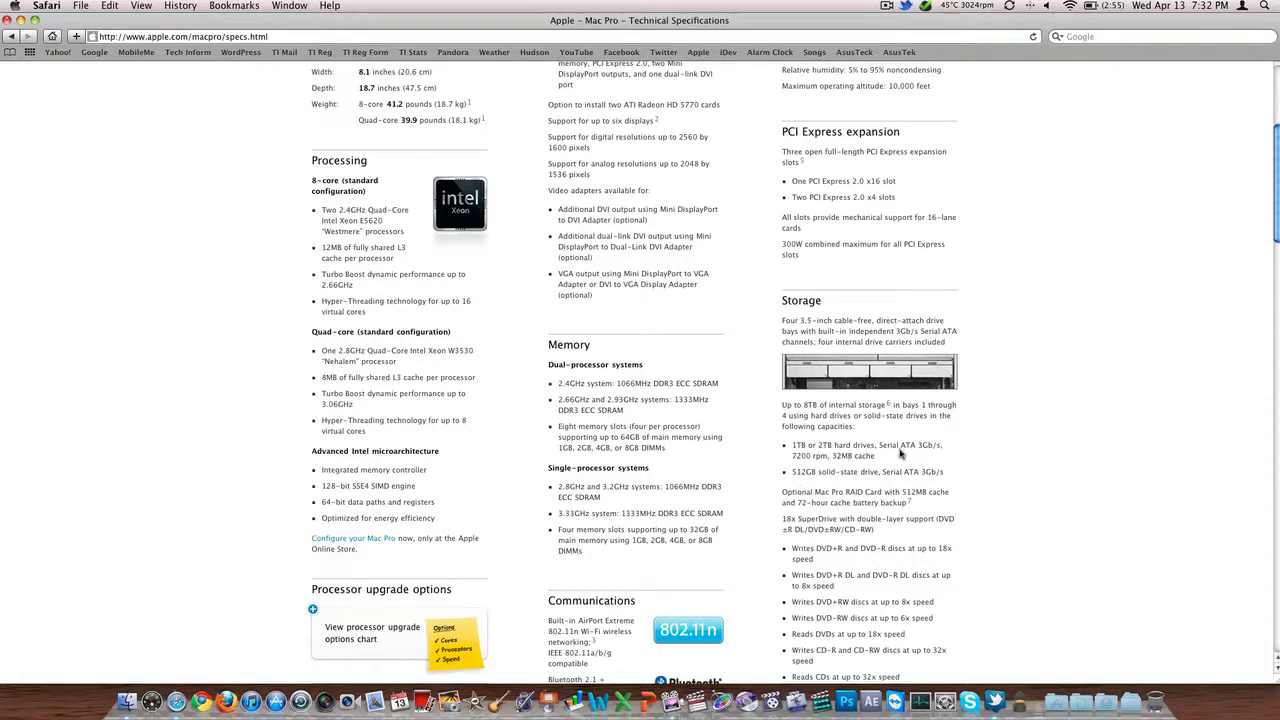
{"action": "mouse_move", "coordinate": [932, 452]}
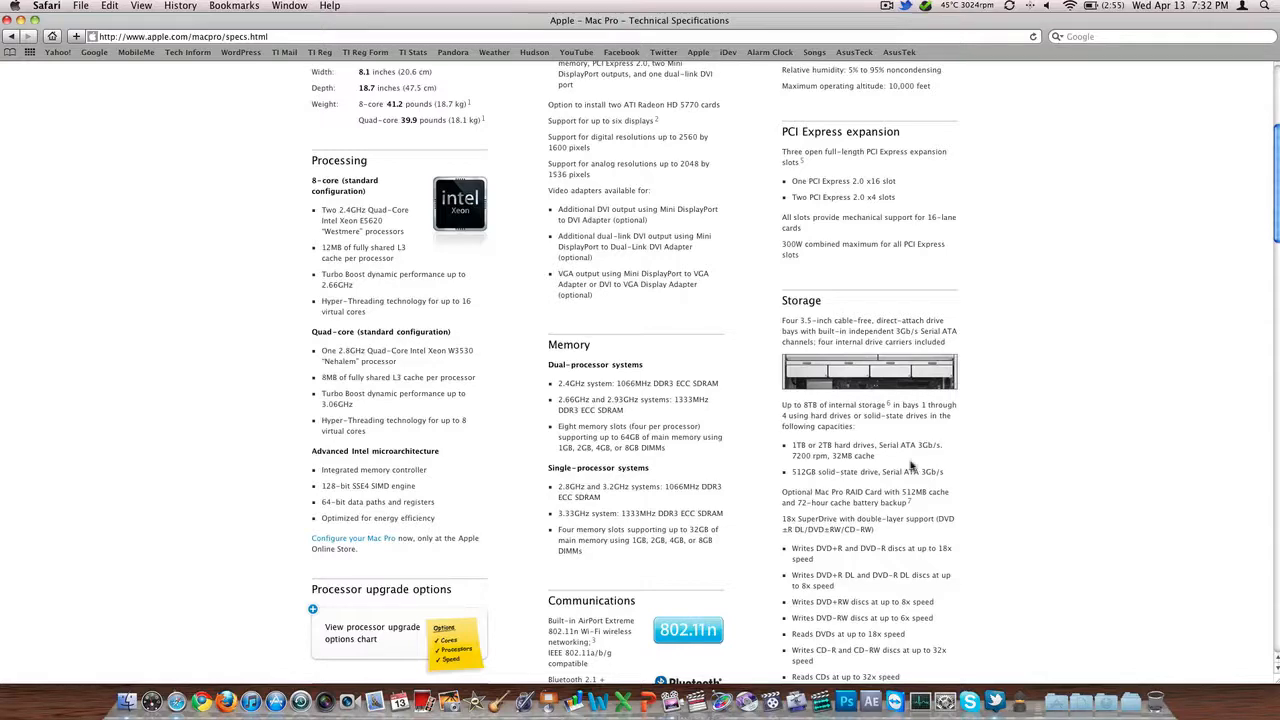
{"action": "scroll", "scroll_direction": "down", "scroll_amount": 3}
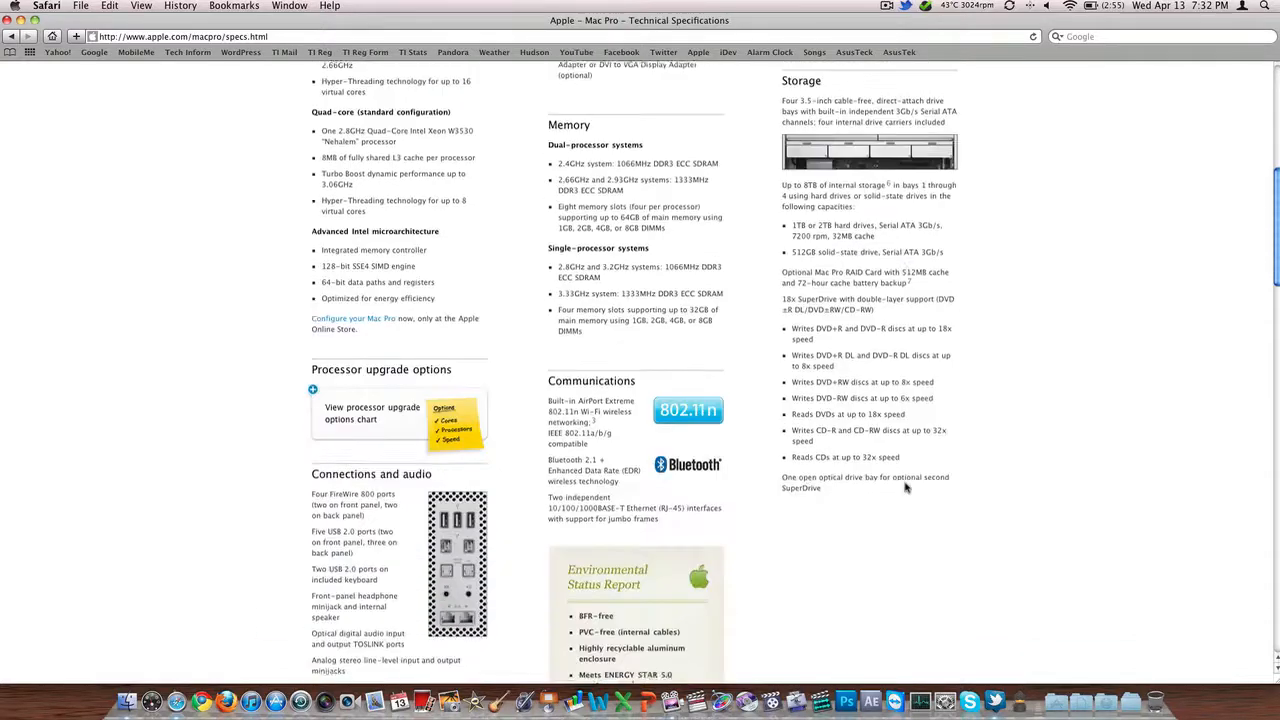
{"action": "scroll", "scroll_direction": "down", "scroll_amount": 3}
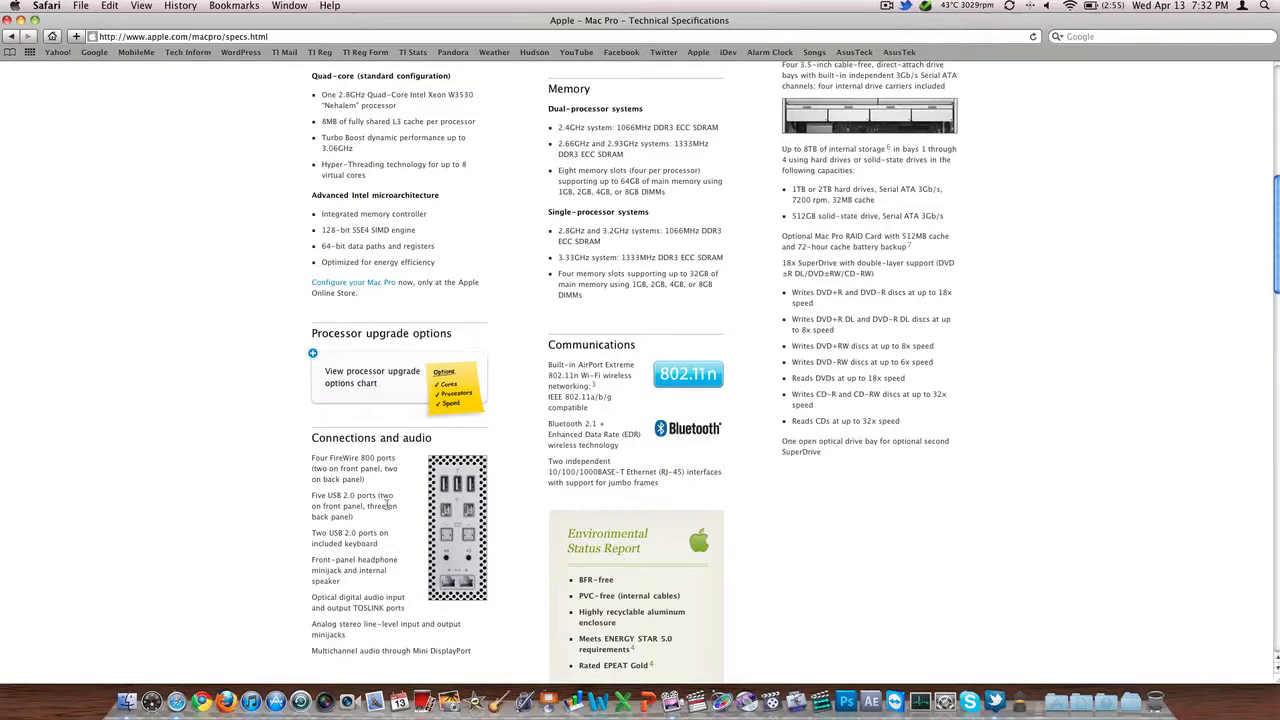
{"action": "scroll", "scroll_direction": "down", "scroll_amount": 3}
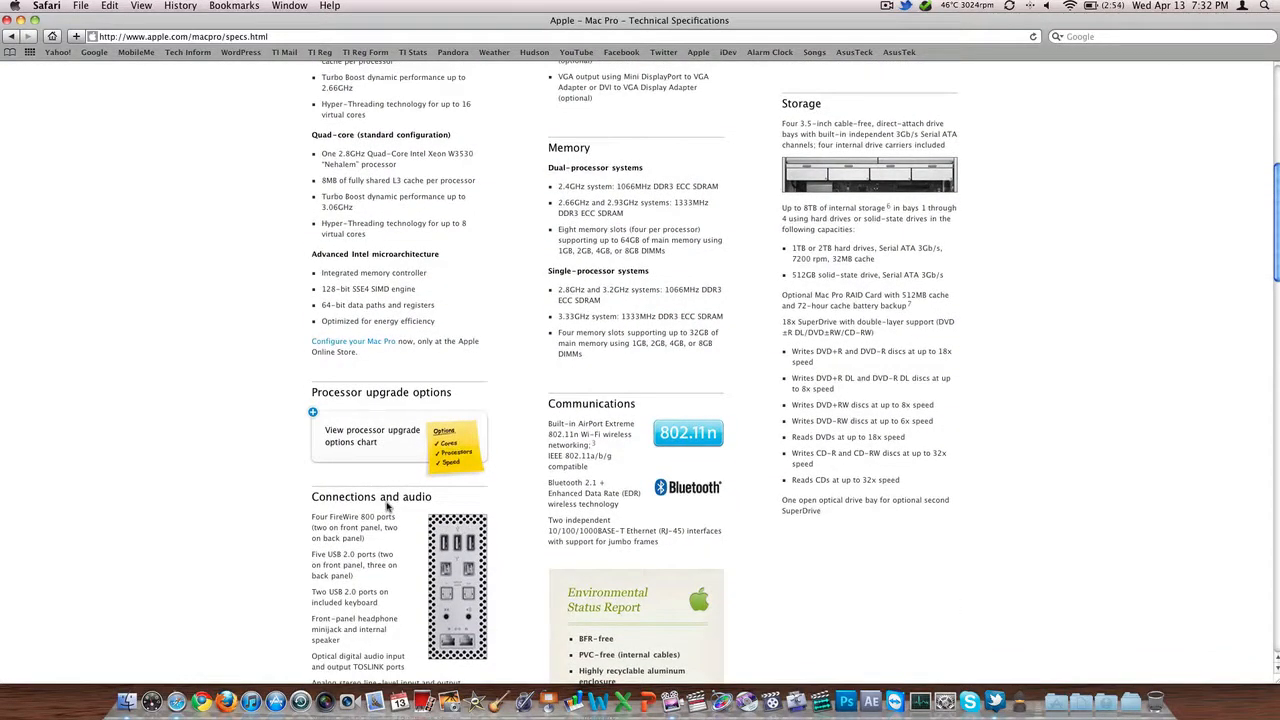
{"action": "scroll", "scroll_direction": "up", "scroll_amount": 3}
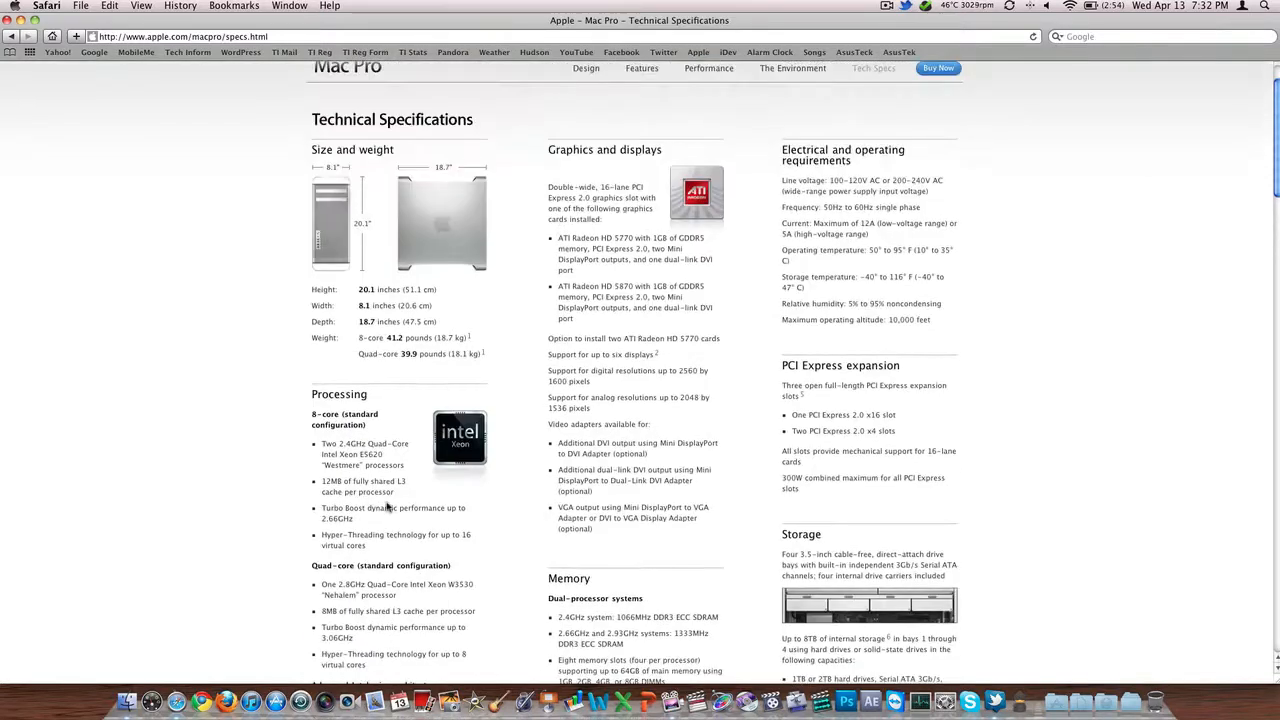
{"action": "mouse_move", "coordinate": [502, 368]}
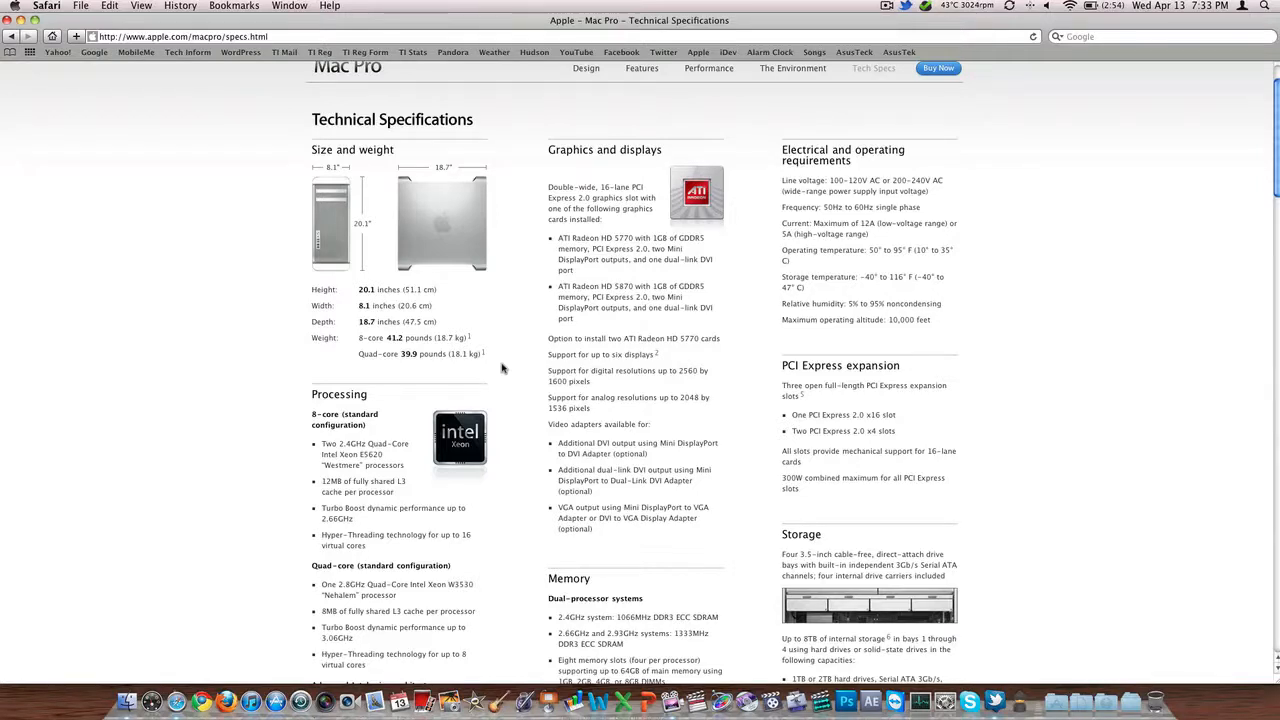
{"action": "scroll", "scroll_direction": "up", "scroll_amount": 3}
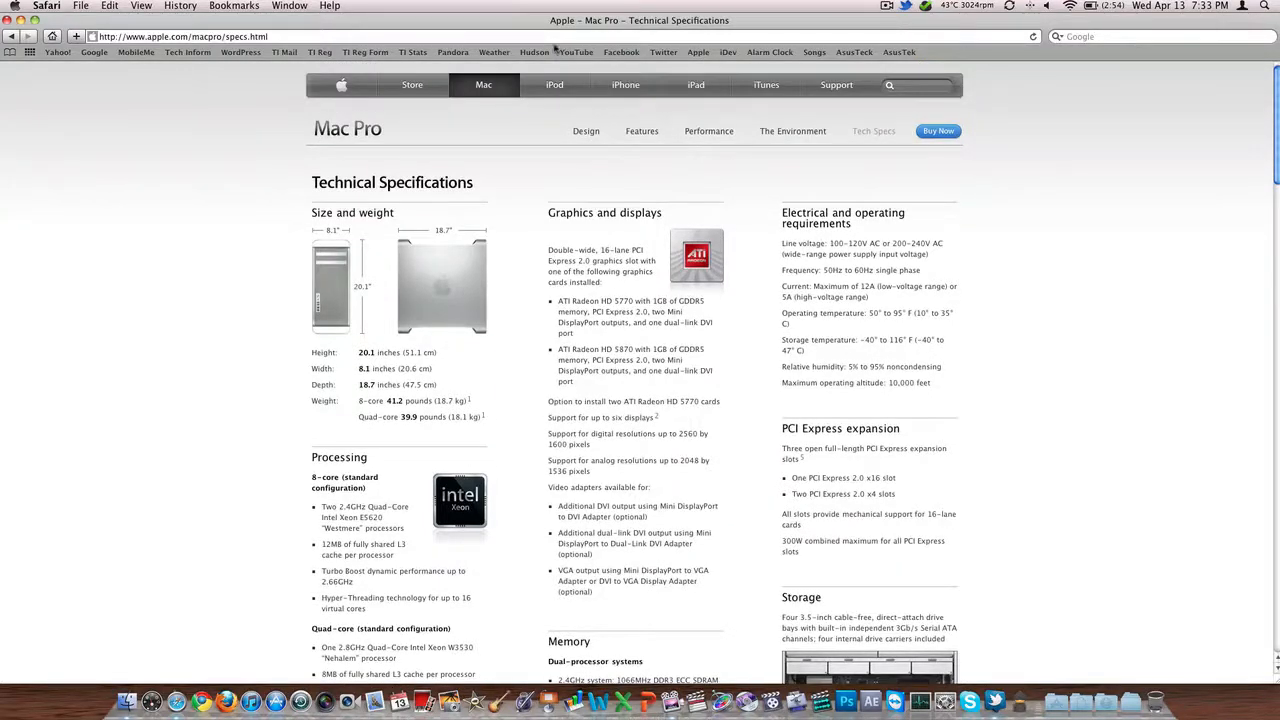
{"action": "left_click", "coordinate": [484, 84]}
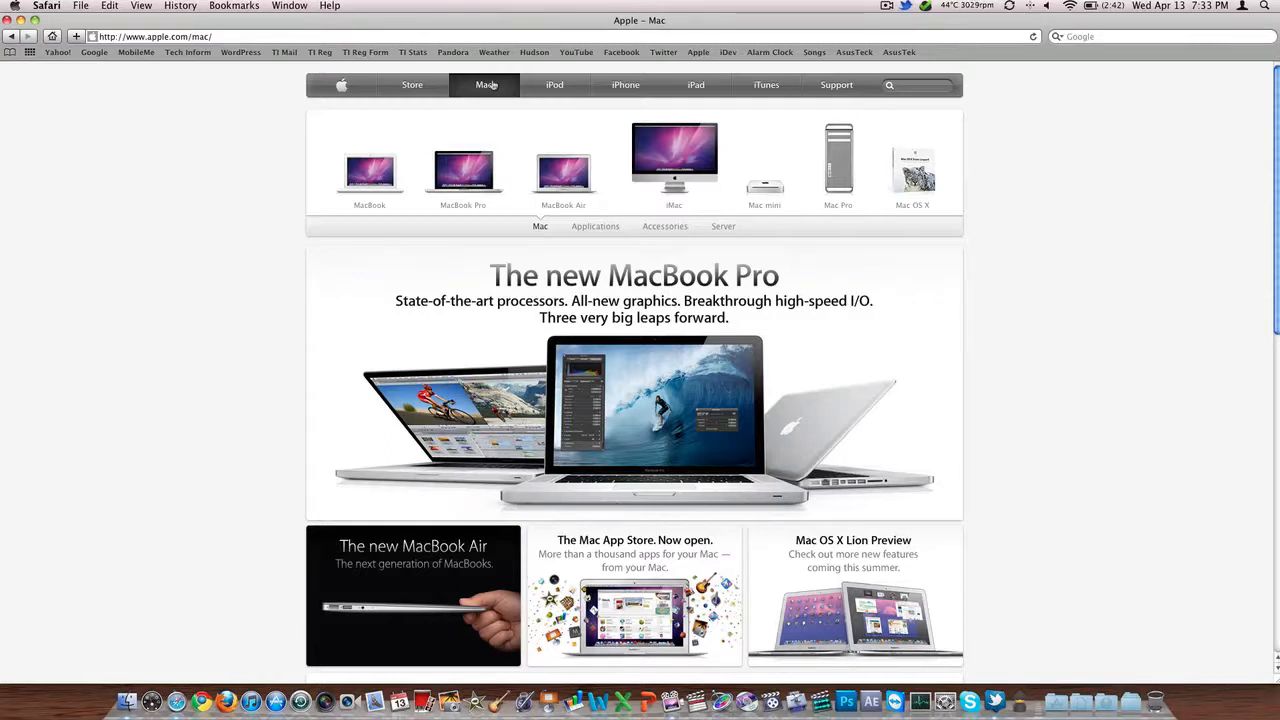
{"action": "mouse_move", "coordinate": [692, 130]}
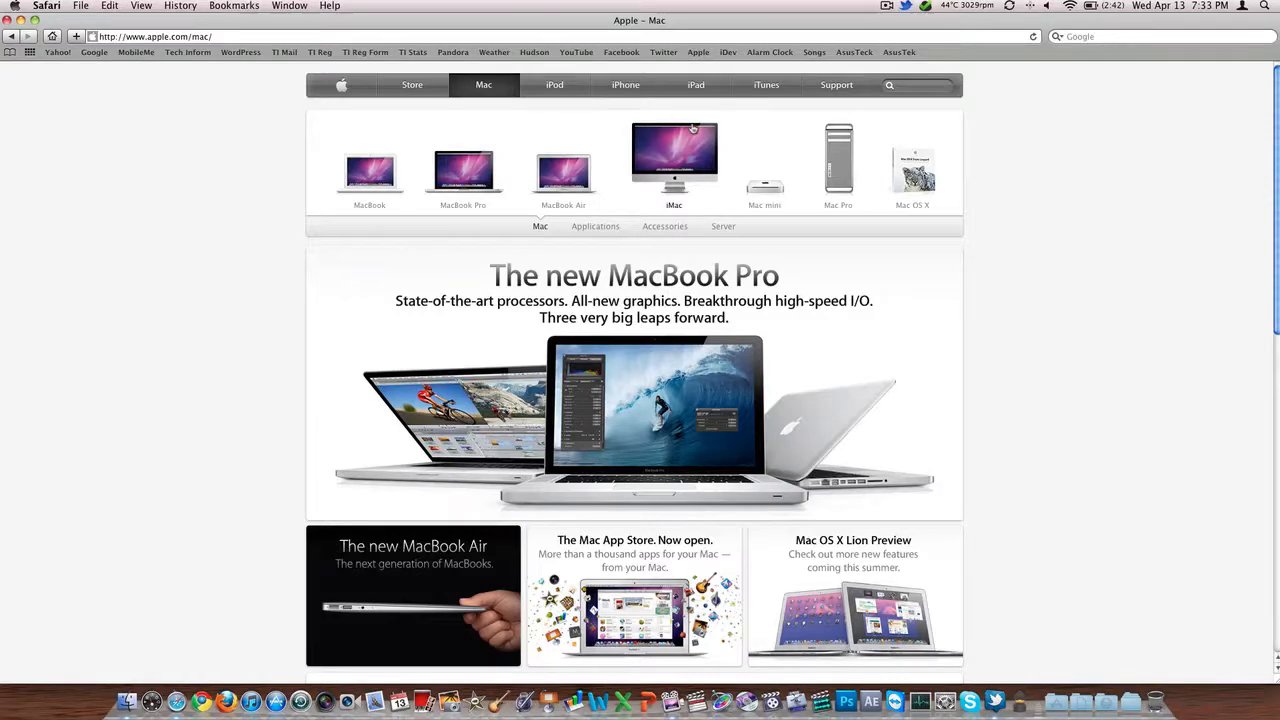
{"action": "left_click", "coordinate": [674, 160]}
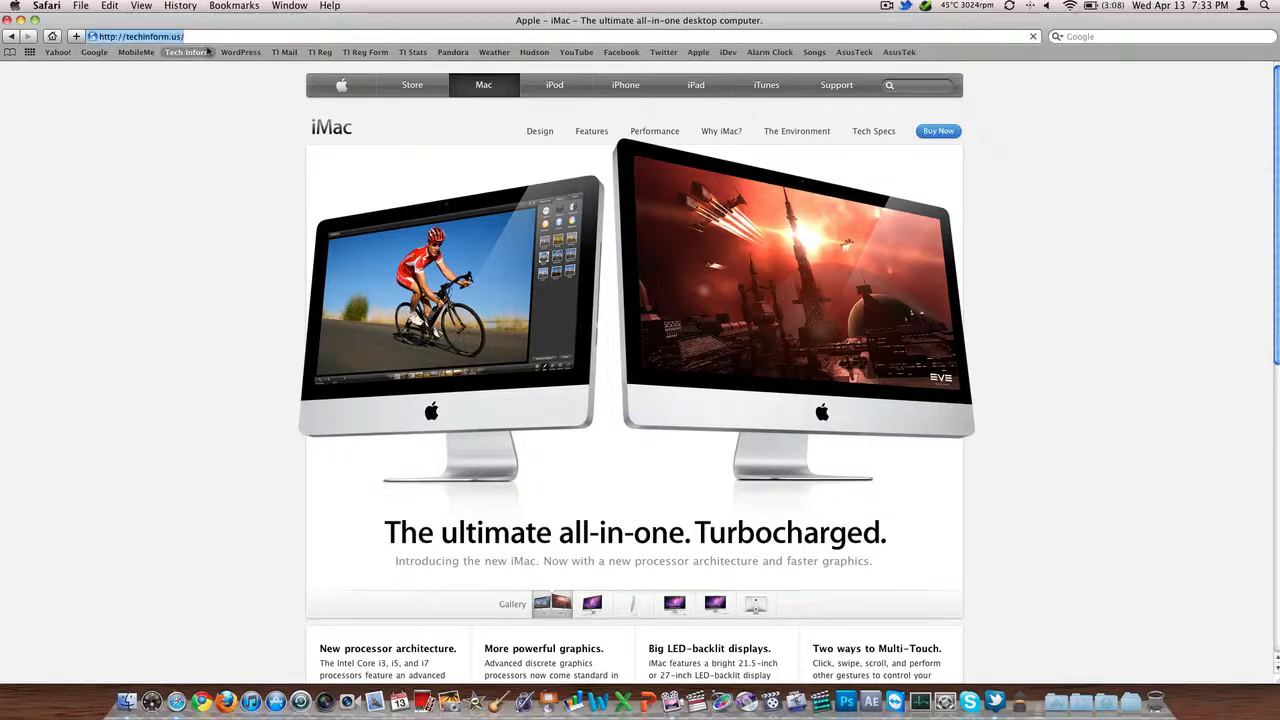
{"action": "left_click", "coordinate": [186, 52]}
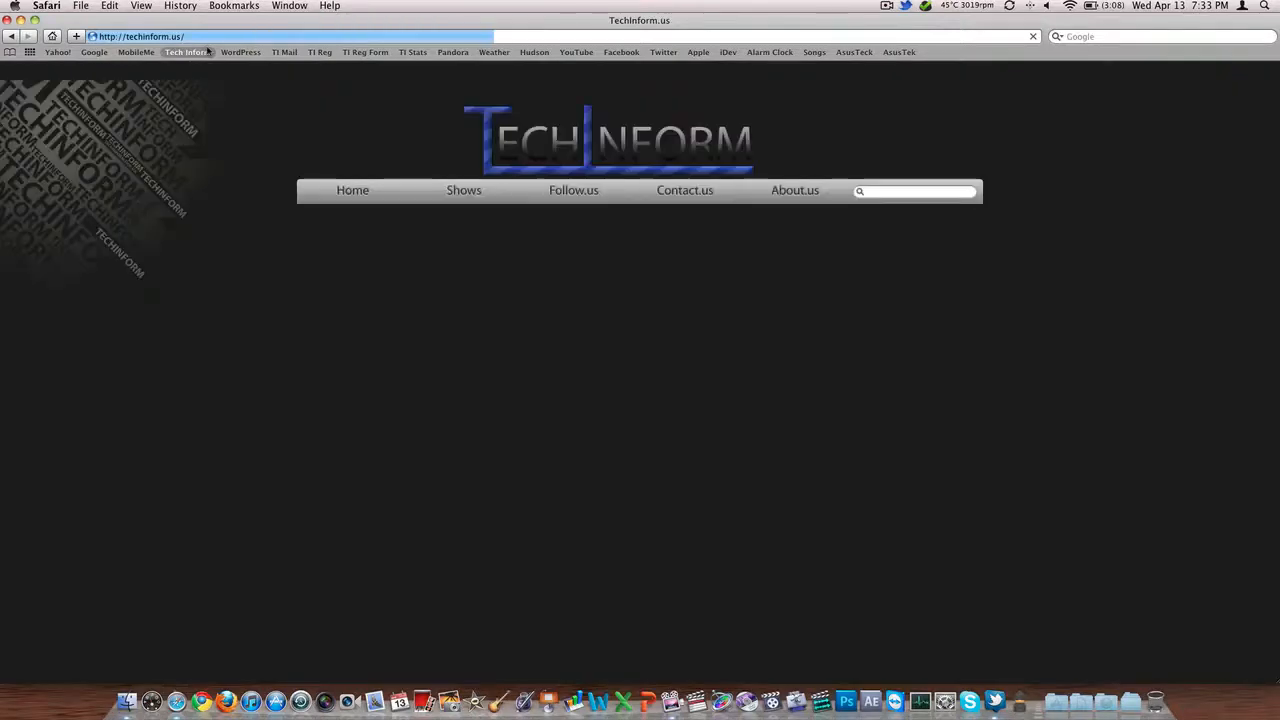